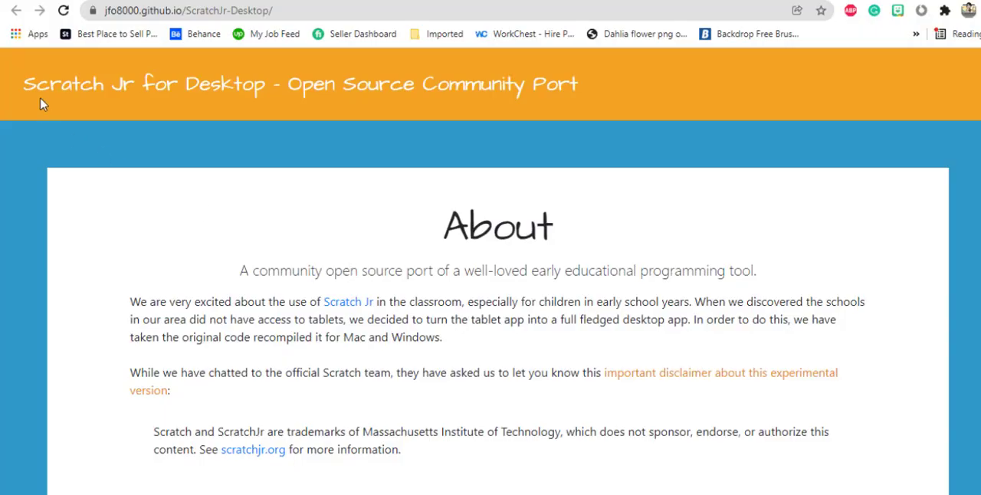
{"action": "mouse_move", "coordinate": [301, 86]}
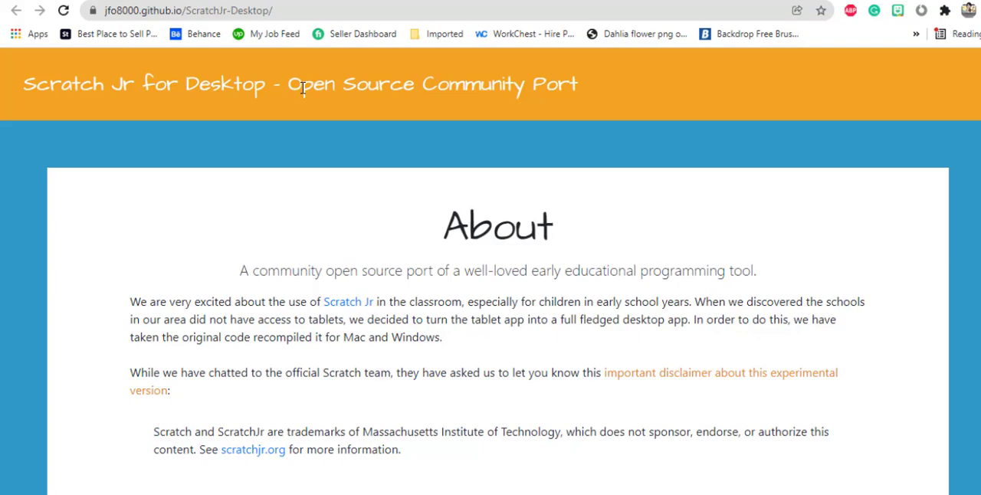
Scroll to the Downloads section and download the ScratchJr 1.3.2 Windows installer.
{"action": "scroll", "scroll_direction": "down", "scroll_amount": 3}
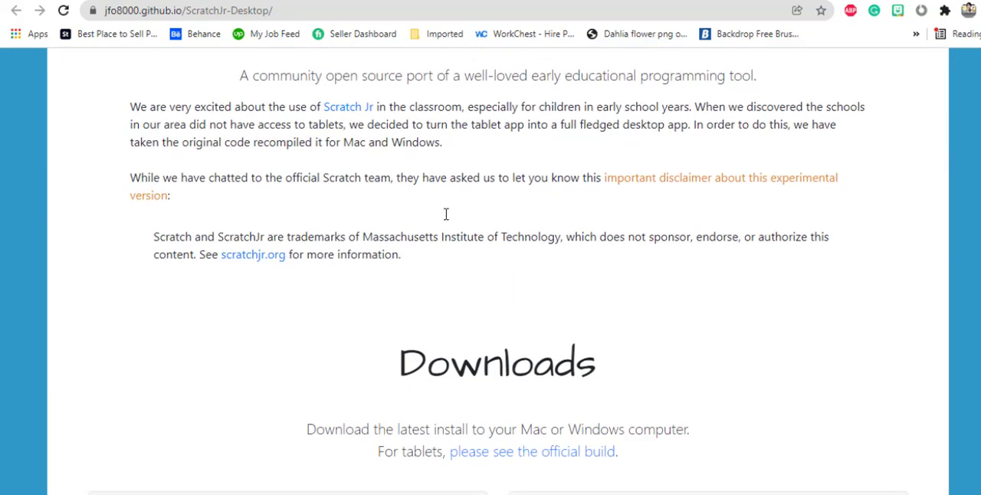
{"action": "scroll", "scroll_direction": "down", "scroll_amount": 3}
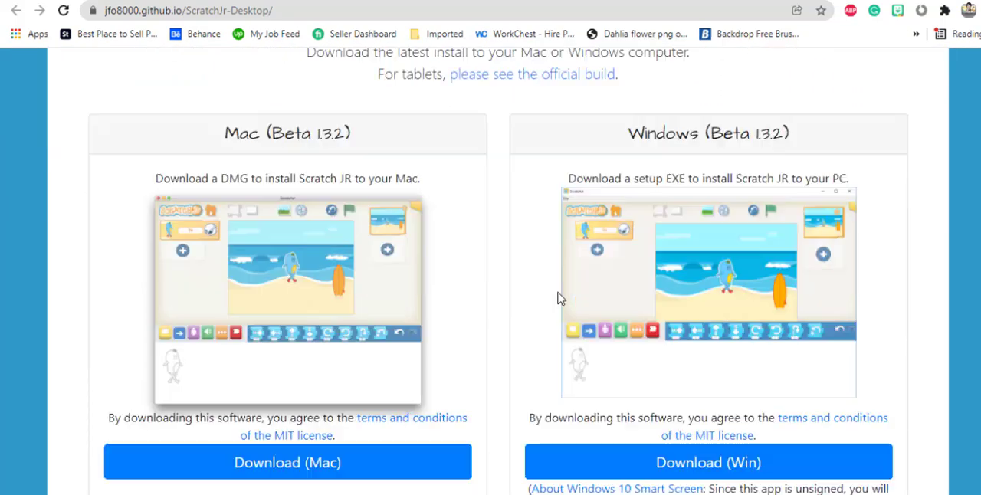
{"action": "scroll", "scroll_direction": "down", "scroll_amount": 3}
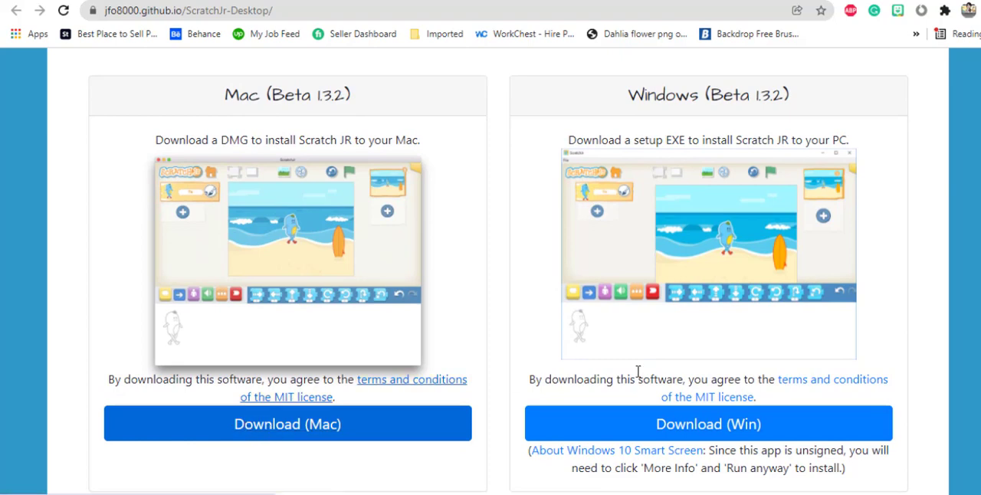
{"action": "mouse_move", "coordinate": [708, 424]}
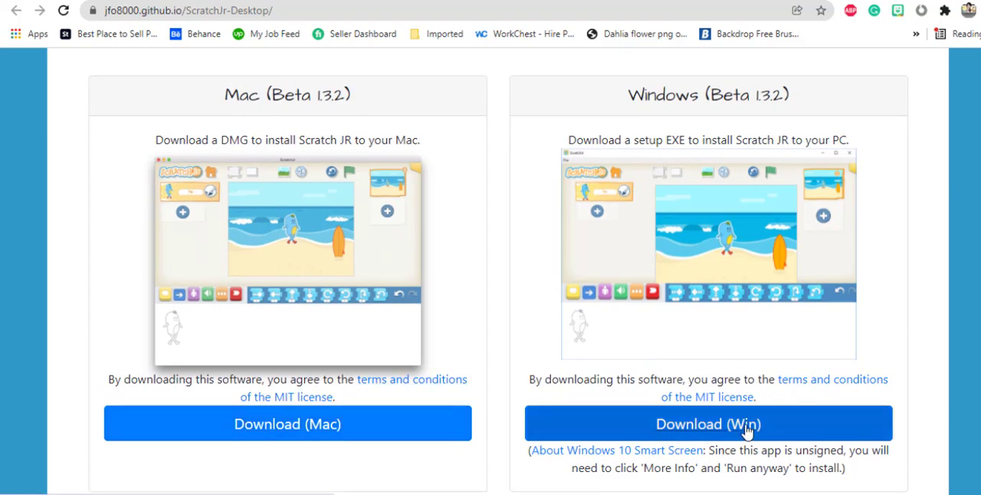
{"action": "left_click", "coordinate": [708, 424]}
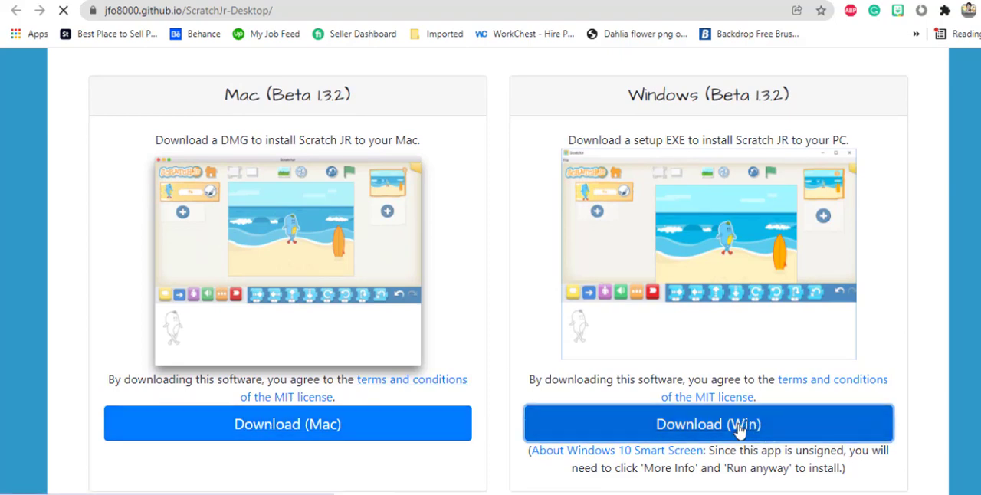
{"action": "mouse_move", "coordinate": [625, 260]}
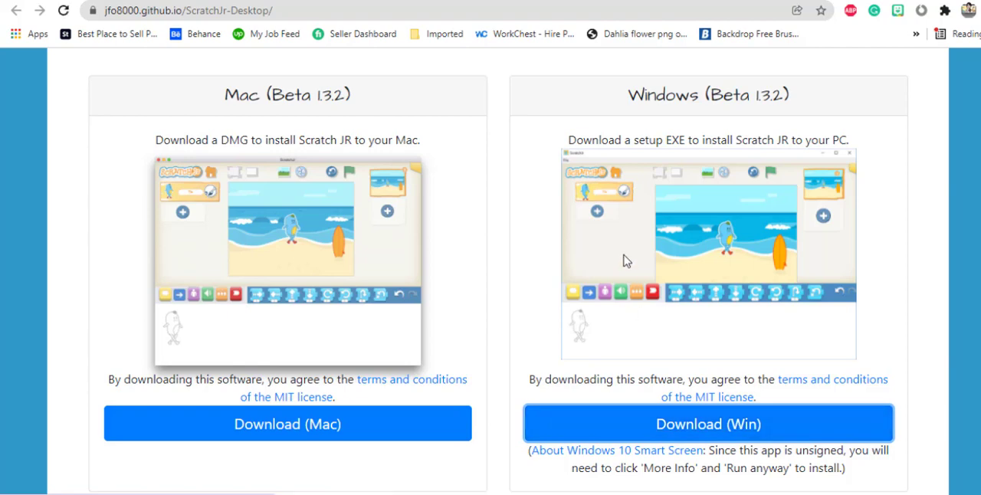
{"action": "left_click", "coordinate": [706, 424]}
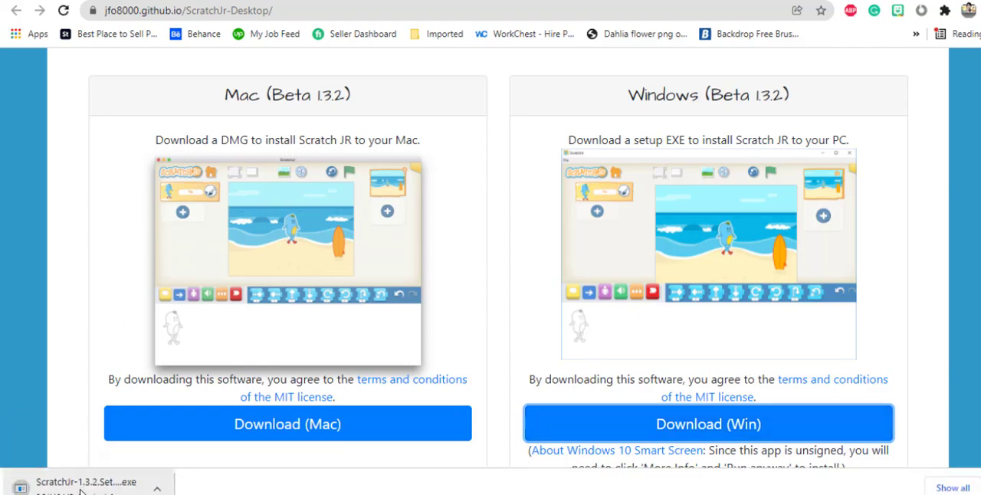
{"action": "scroll", "scroll_direction": "down", "scroll_amount": 3}
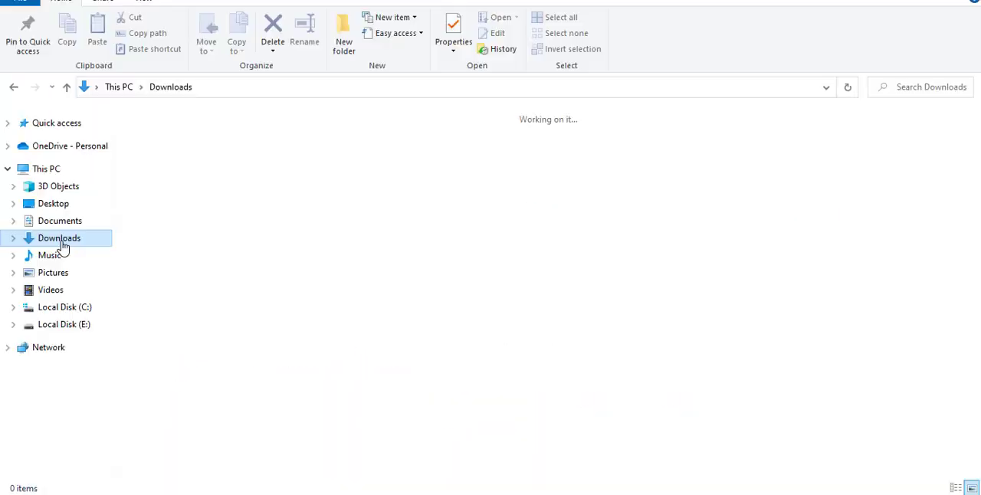
Run the ScratchJr-1.3.2 Setup file from the Downloads folder.
{"action": "left_click", "coordinate": [59, 237]}
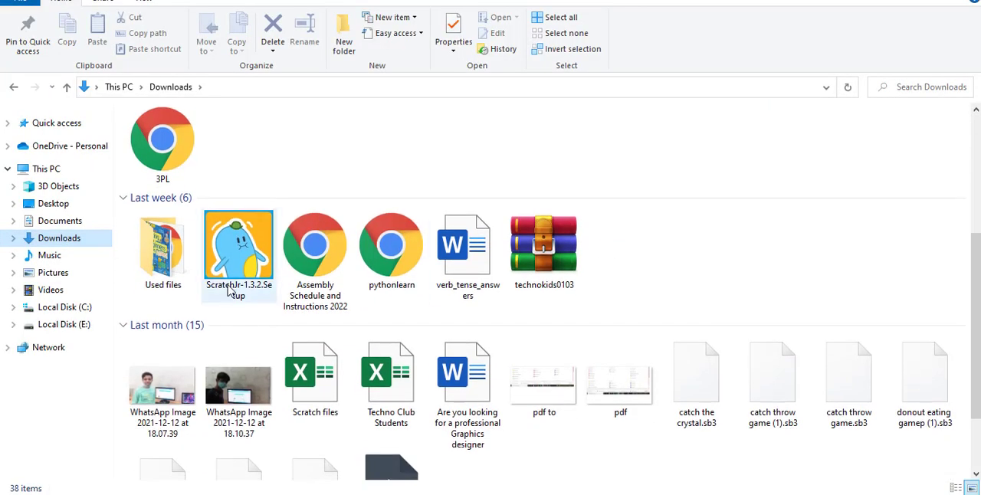
{"action": "left_click", "coordinate": [238, 245]}
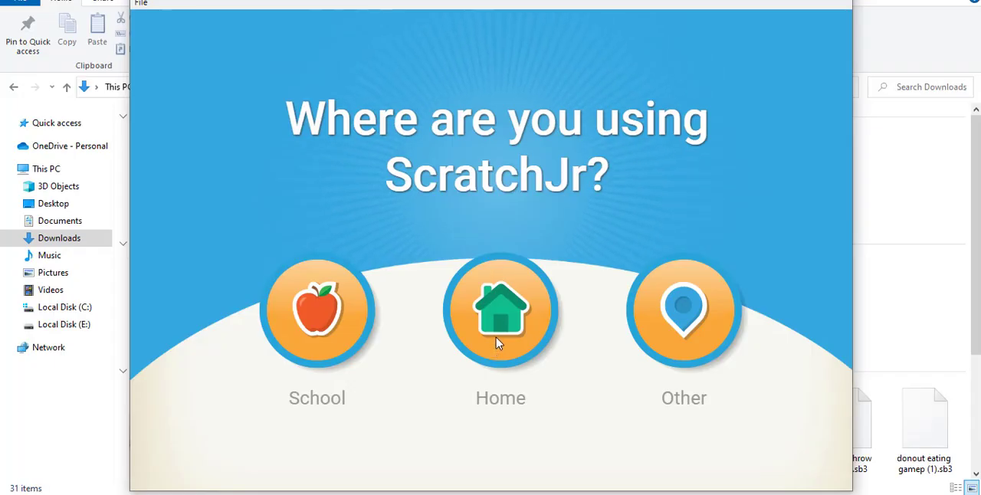
Answer Home to the usage question and open My Projects showing Project 1 and 2.
{"action": "left_click", "coordinate": [500, 310]}
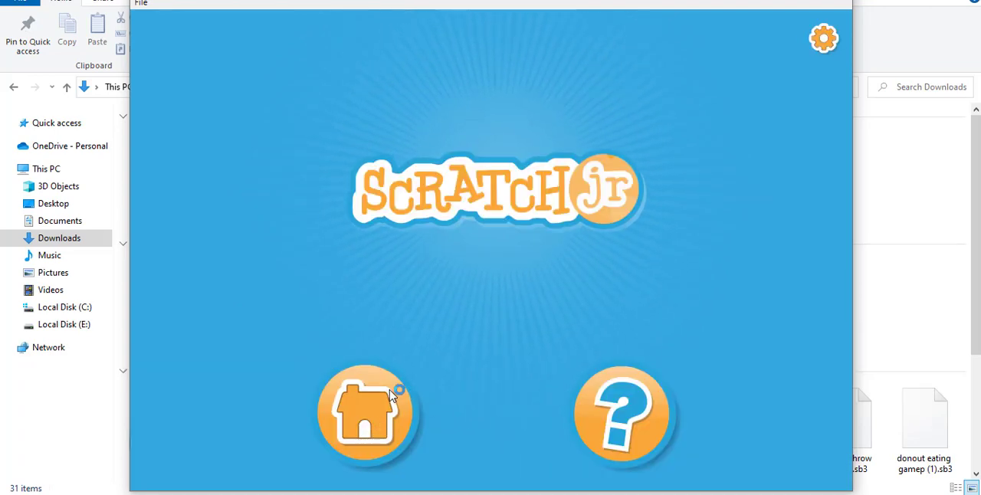
{"action": "left_click", "coordinate": [365, 413]}
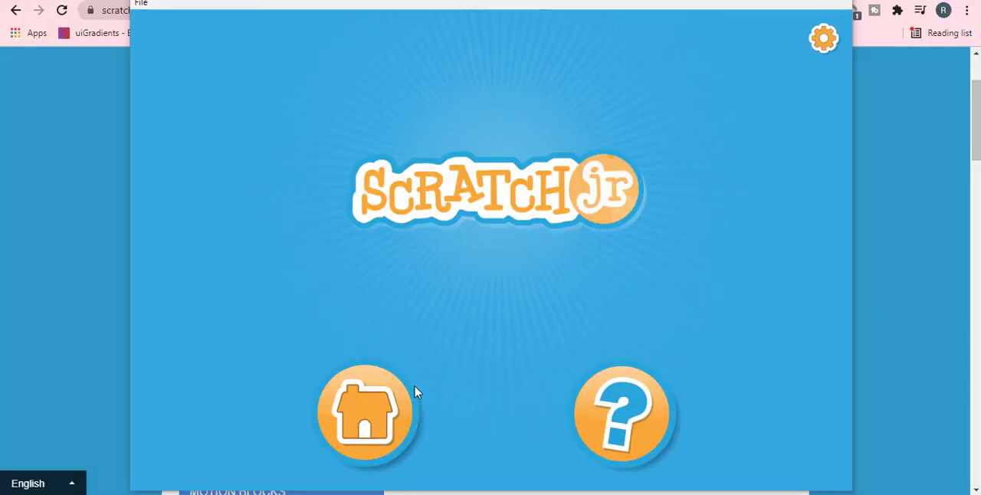
{"action": "mouse_move", "coordinate": [371, 418]}
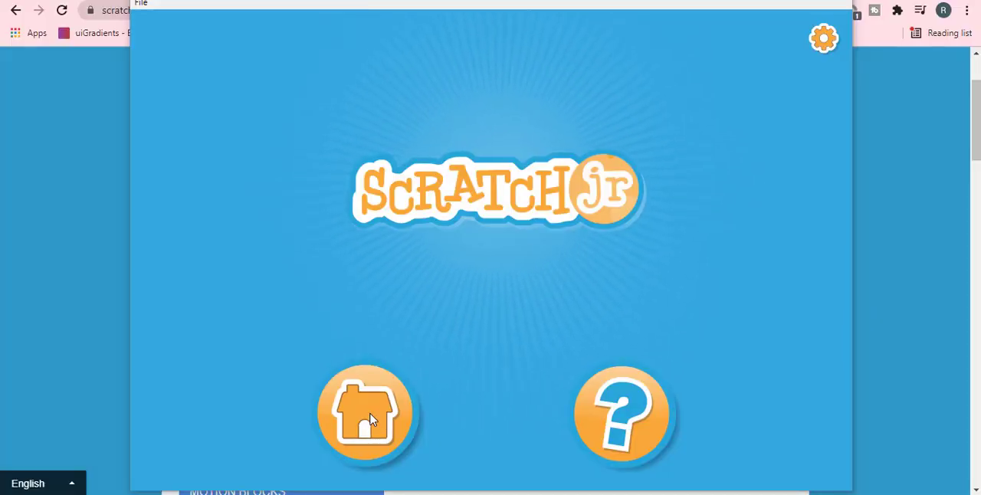
{"action": "mouse_move", "coordinate": [628, 266]}
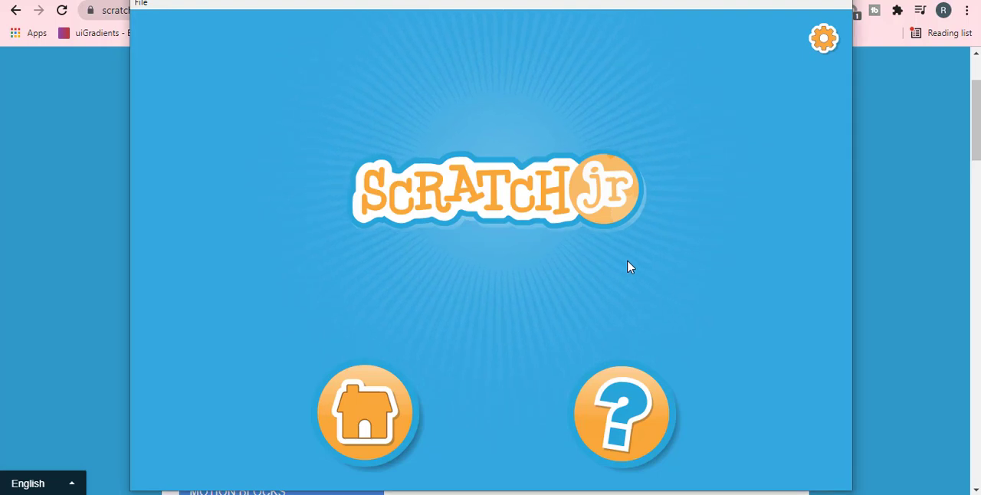
{"action": "left_click", "coordinate": [365, 413]}
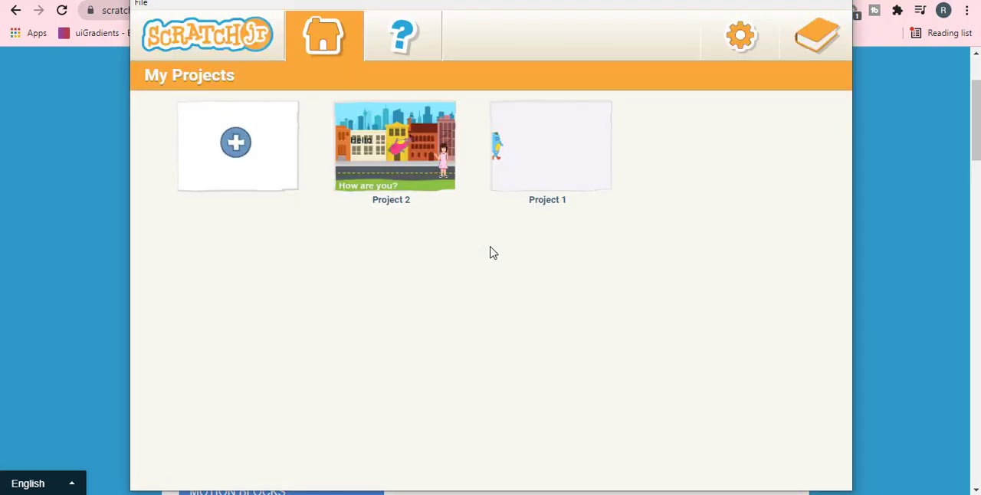
{"action": "mouse_move", "coordinate": [664, 289]}
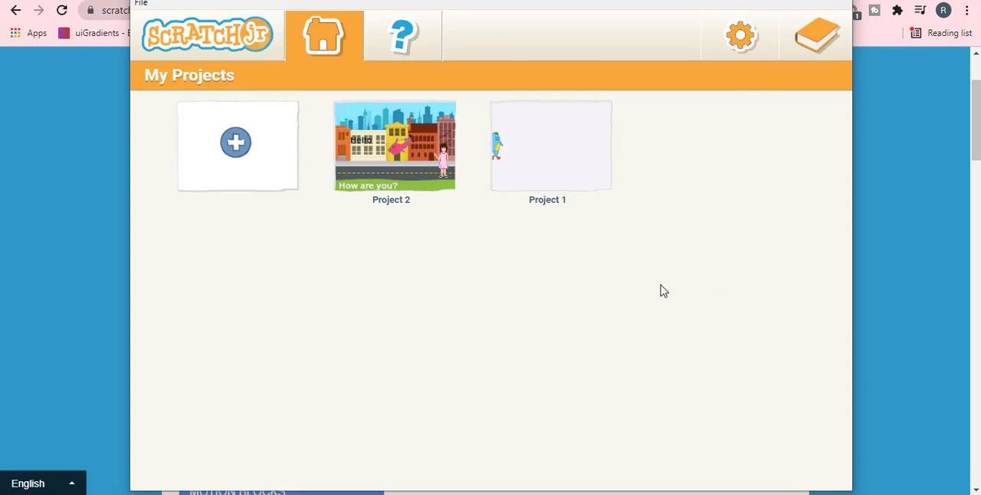
{"action": "mouse_move", "coordinate": [313, 211]}
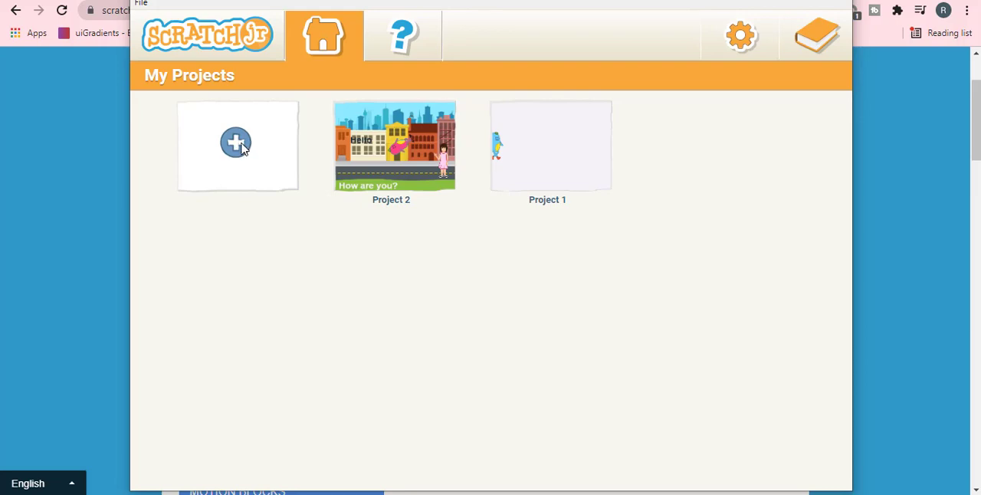
Start a new project with Tic, then preview and exit full-screen mode.
{"action": "left_click", "coordinate": [235, 143]}
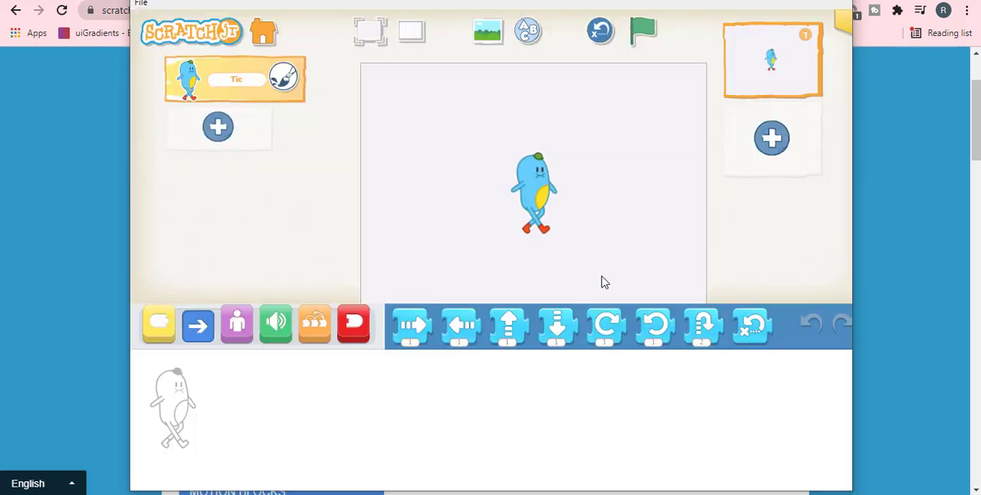
{"action": "mouse_move", "coordinate": [670, 351]}
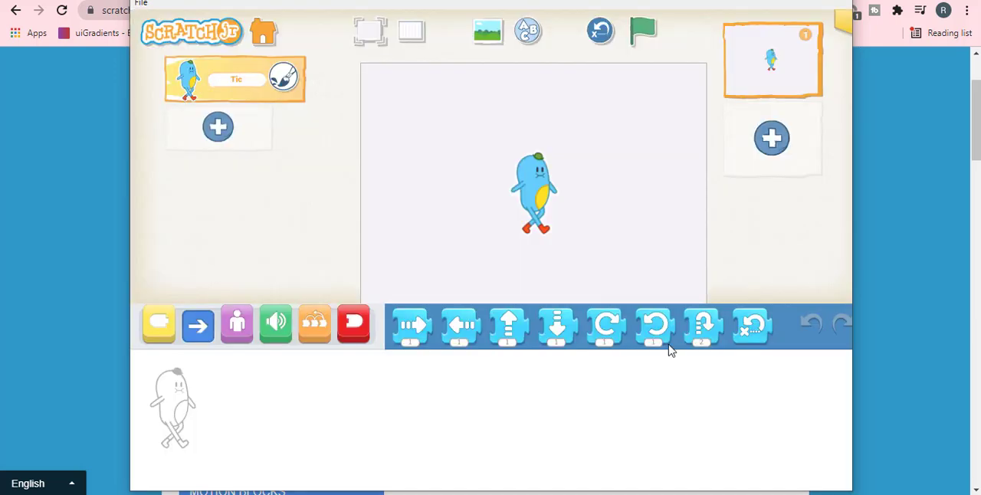
{"action": "mouse_move", "coordinate": [534, 360]}
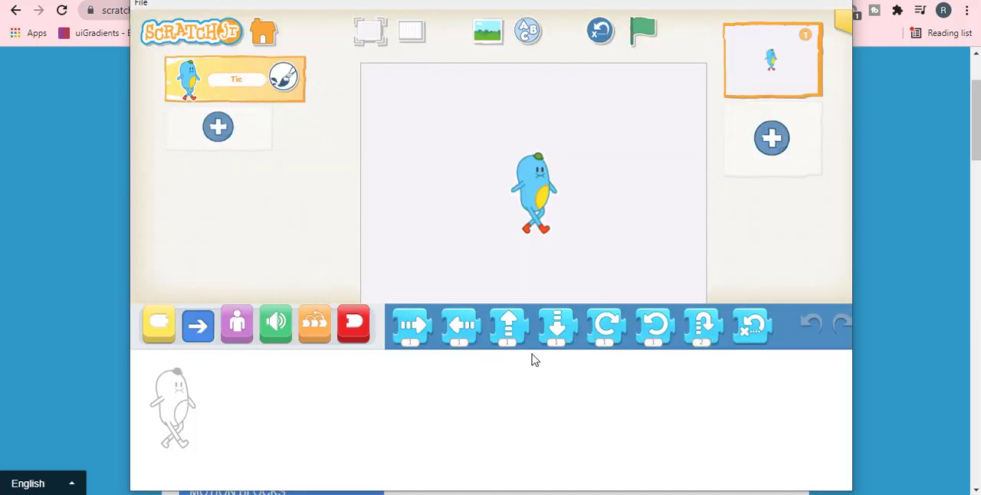
{"action": "mouse_move", "coordinate": [672, 366]}
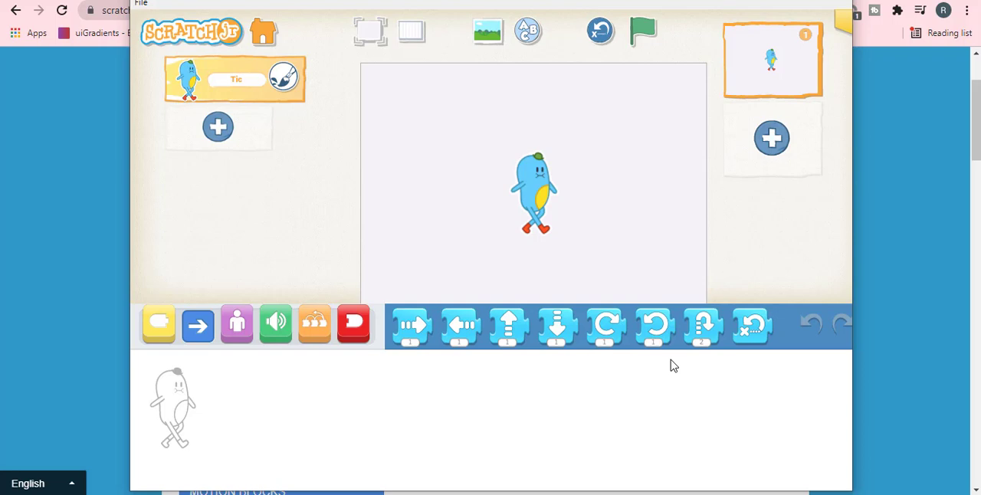
{"action": "mouse_move", "coordinate": [373, 37]}
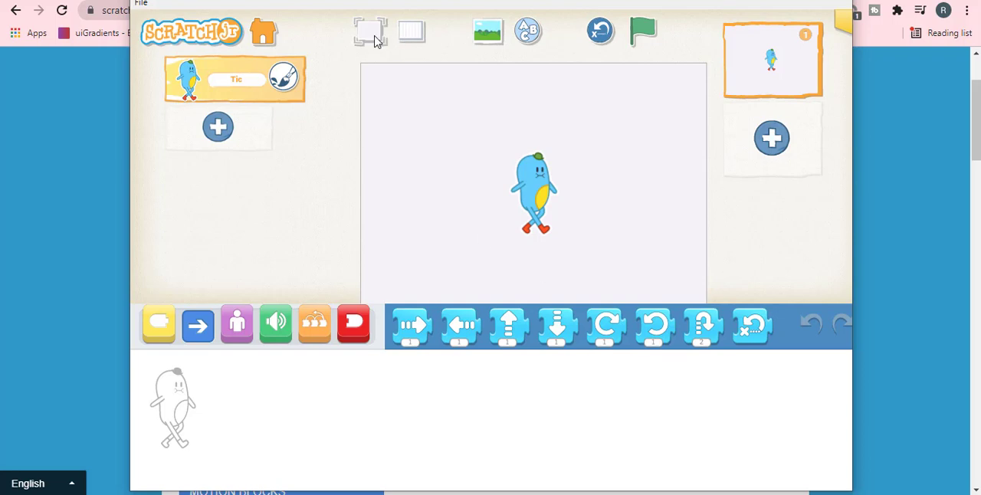
{"action": "left_click", "coordinate": [370, 30]}
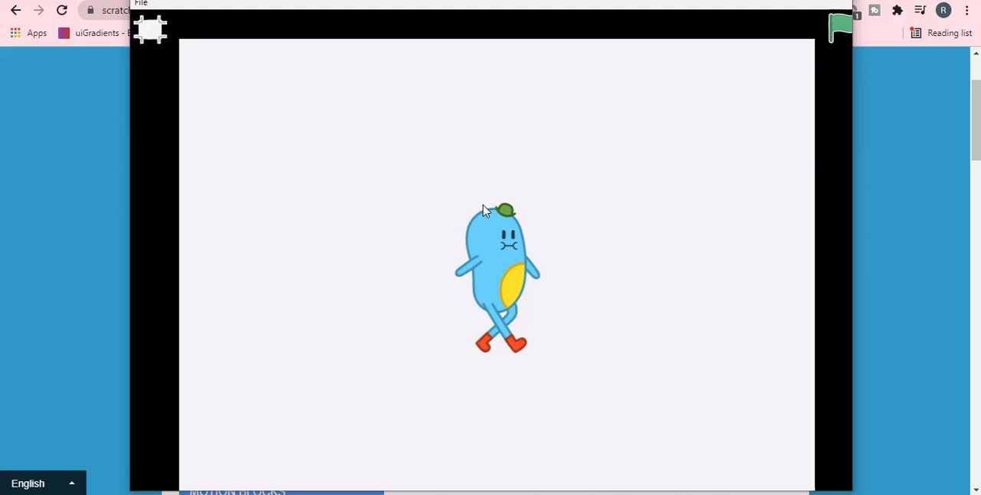
{"action": "mouse_move", "coordinate": [520, 218]}
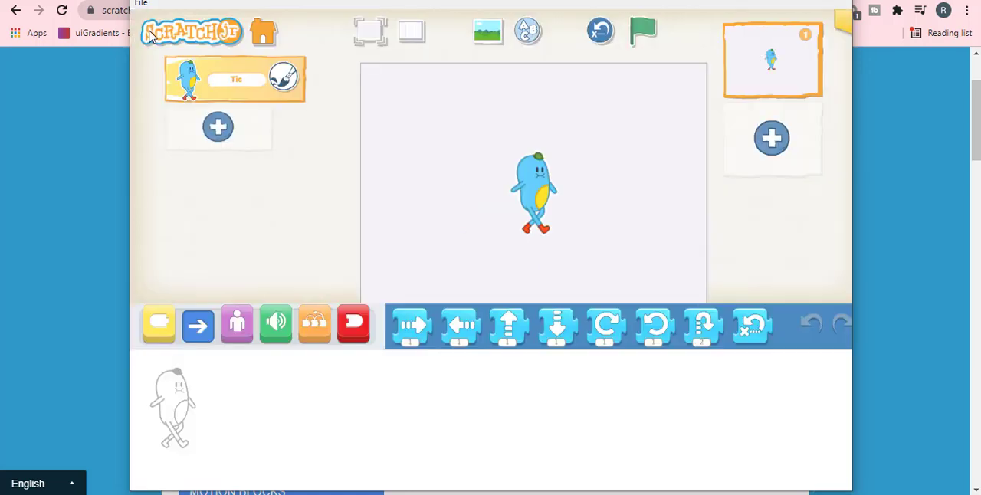
{"action": "left_click", "coordinate": [412, 31]}
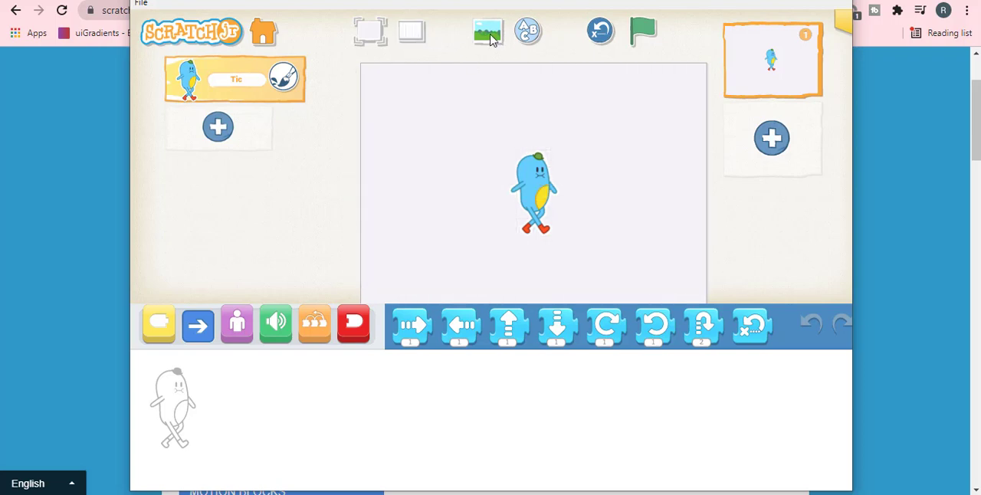
Pick the Park scene from the background library and confirm it.
{"action": "left_click", "coordinate": [488, 30]}
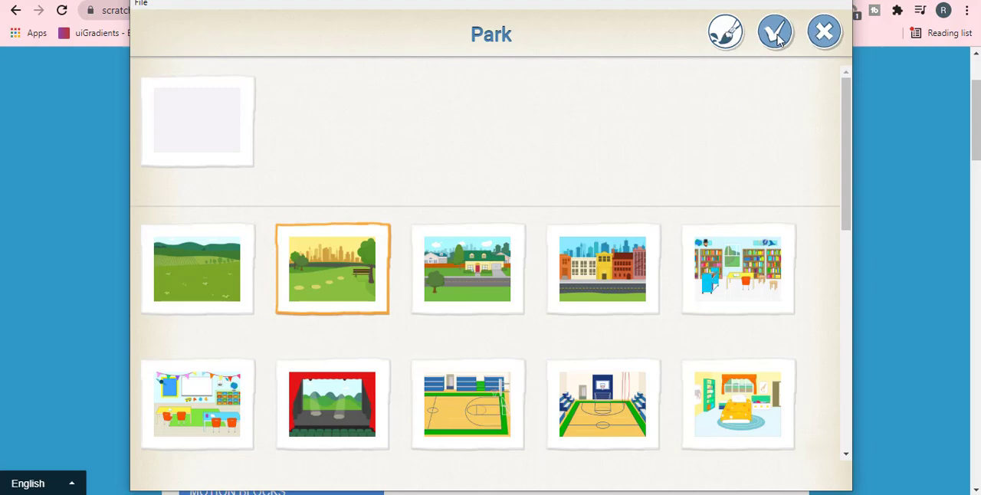
{"action": "left_click", "coordinate": [775, 30]}
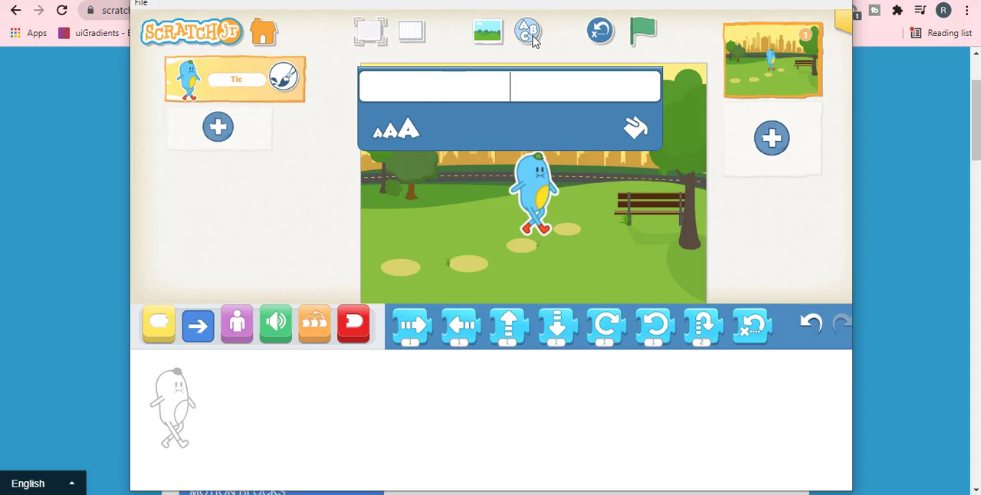
Type the title text 'ScratchJr' at the top of the park scene.
{"action": "type", "text": "S"}
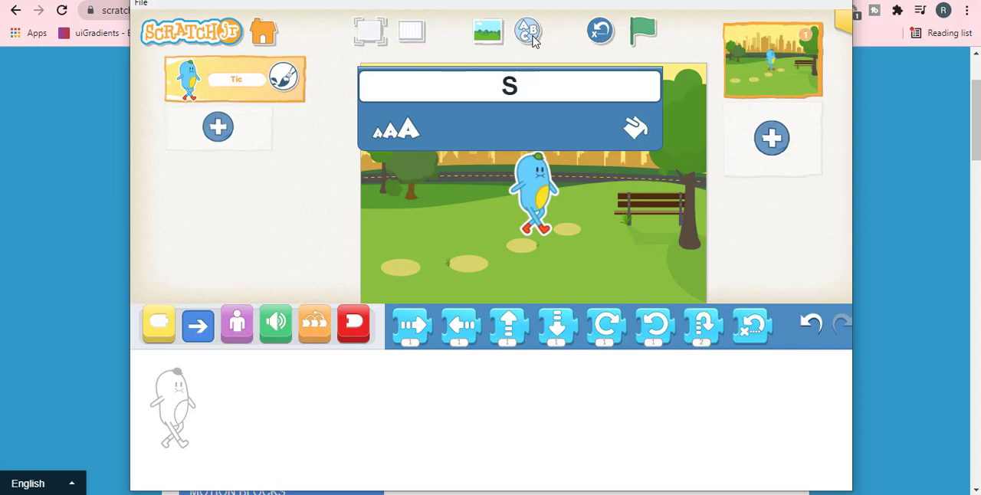
{"action": "type", "text": "cra"}
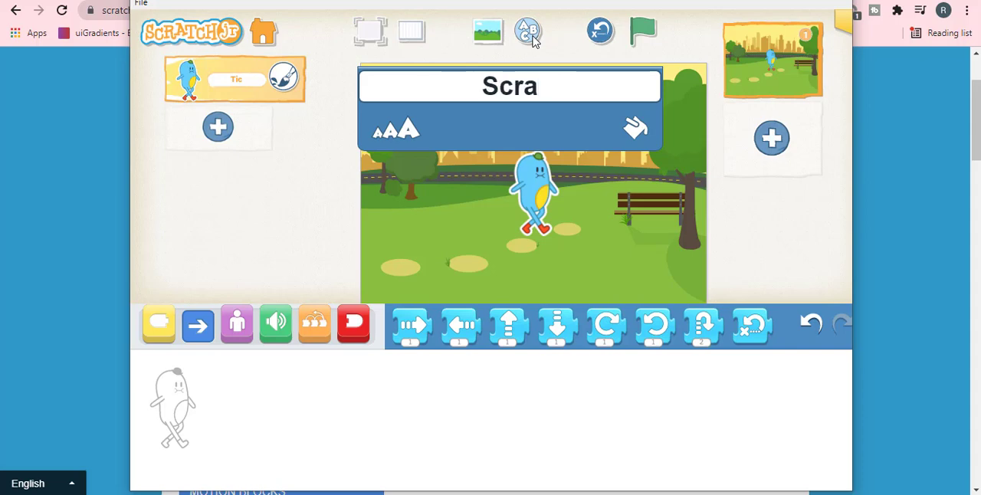
{"action": "type", "text": "tch"}
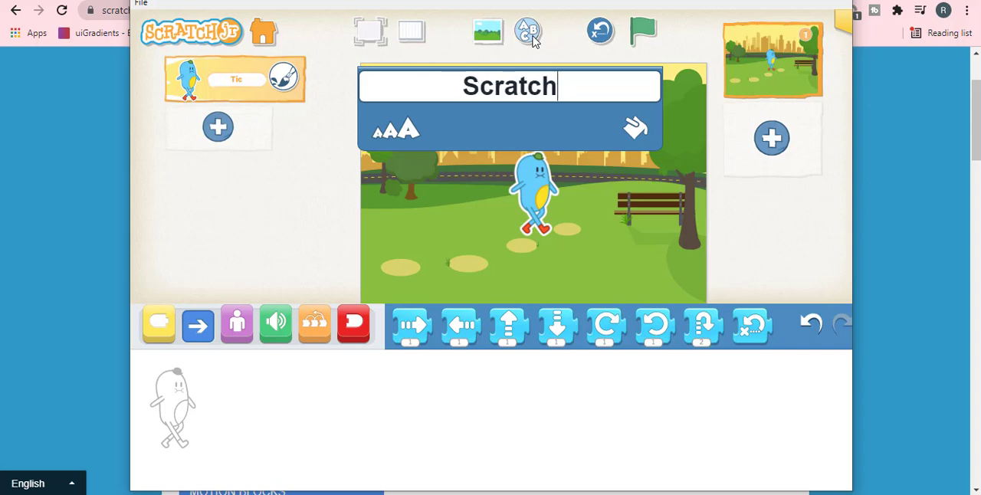
{"action": "type", "text": "J"}
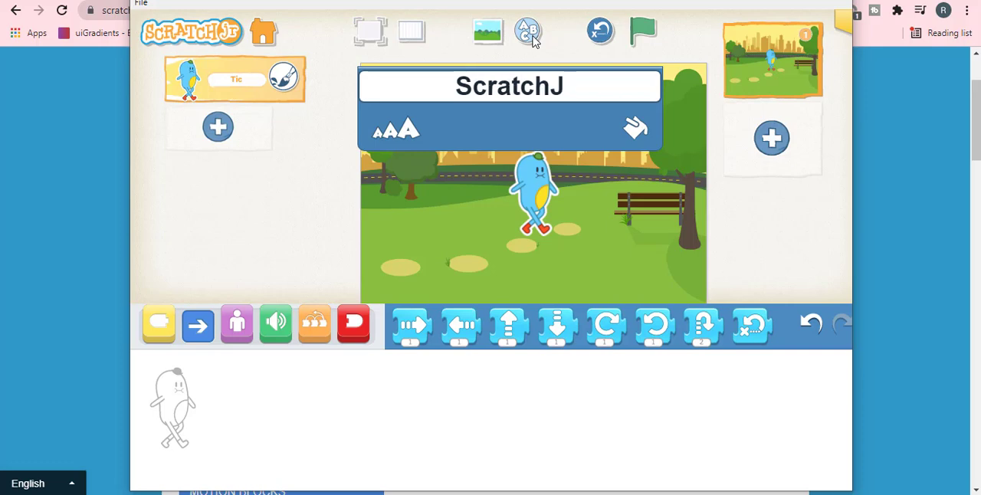
{"action": "type", "text": "r"}
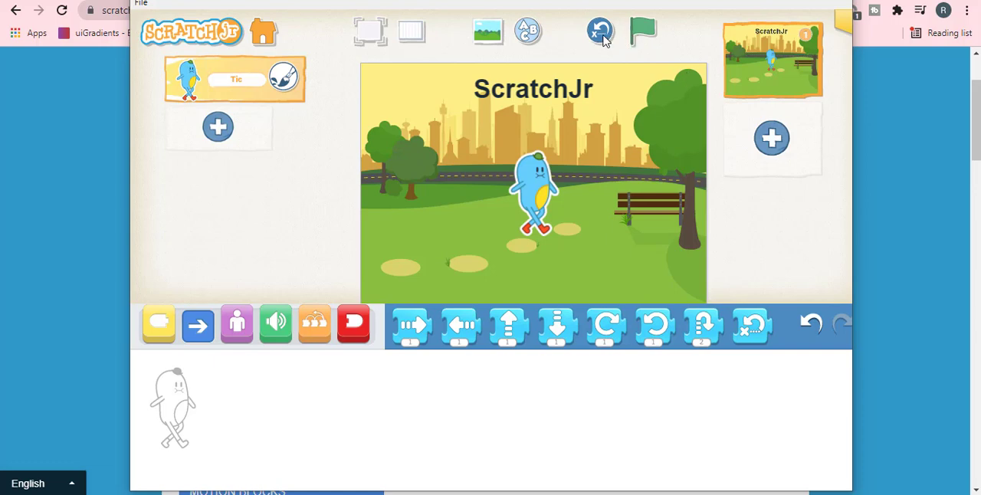
{"action": "mouse_move", "coordinate": [651, 36]}
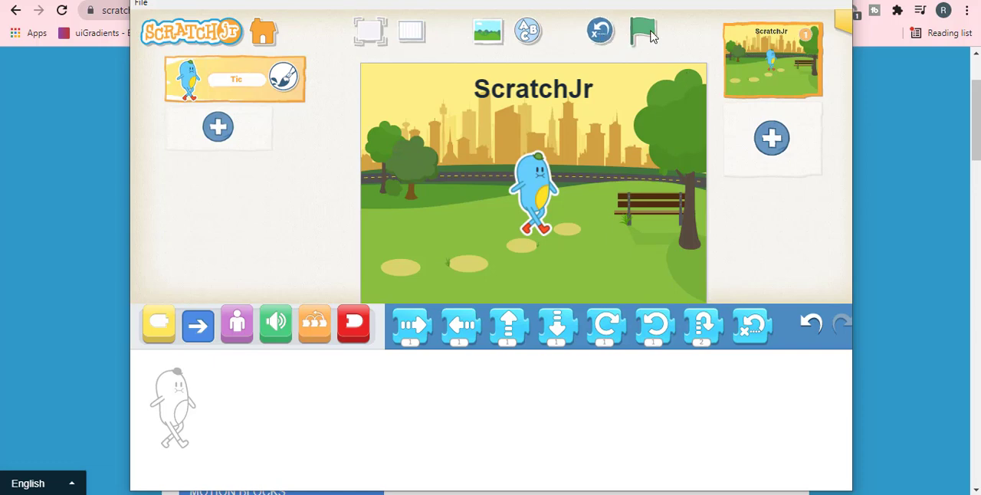
{"action": "mouse_move", "coordinate": [766, 61]}
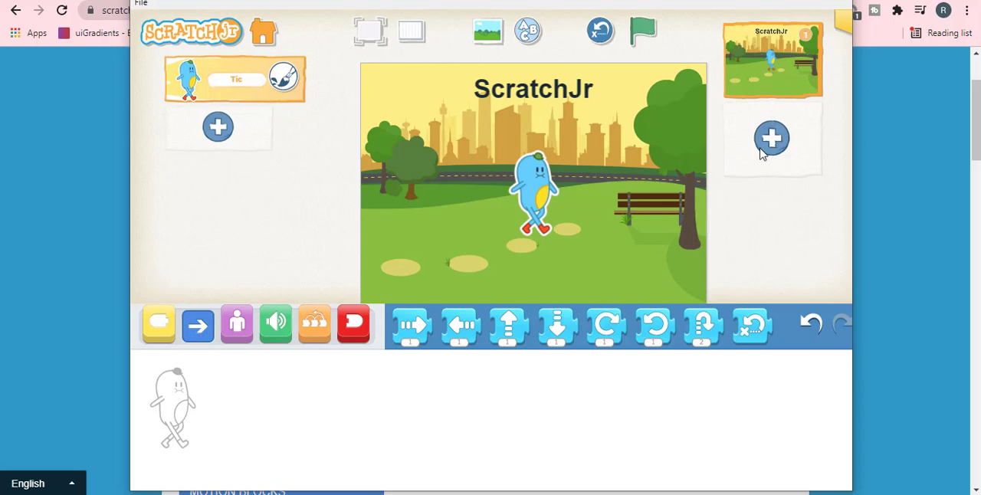
Add two blank pages, making three pages in the project.
{"action": "left_click", "coordinate": [771, 139]}
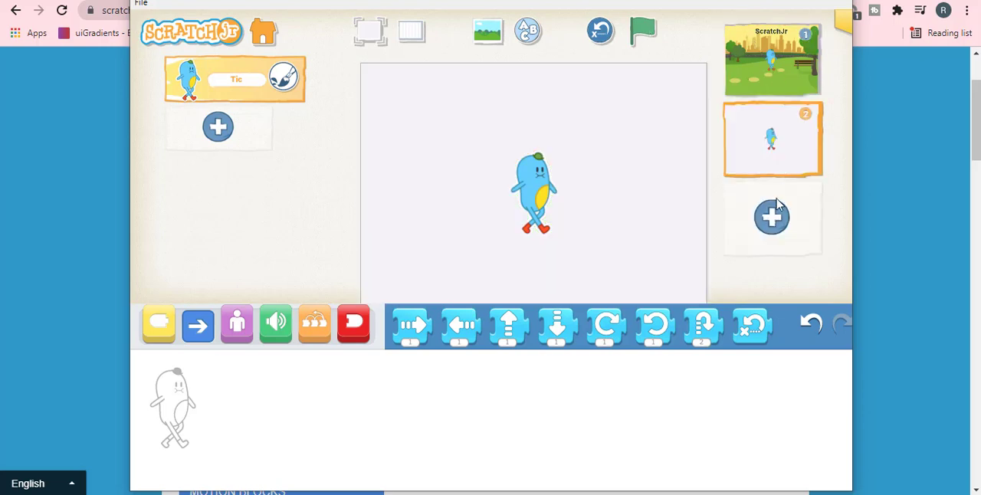
{"action": "left_click", "coordinate": [771, 217]}
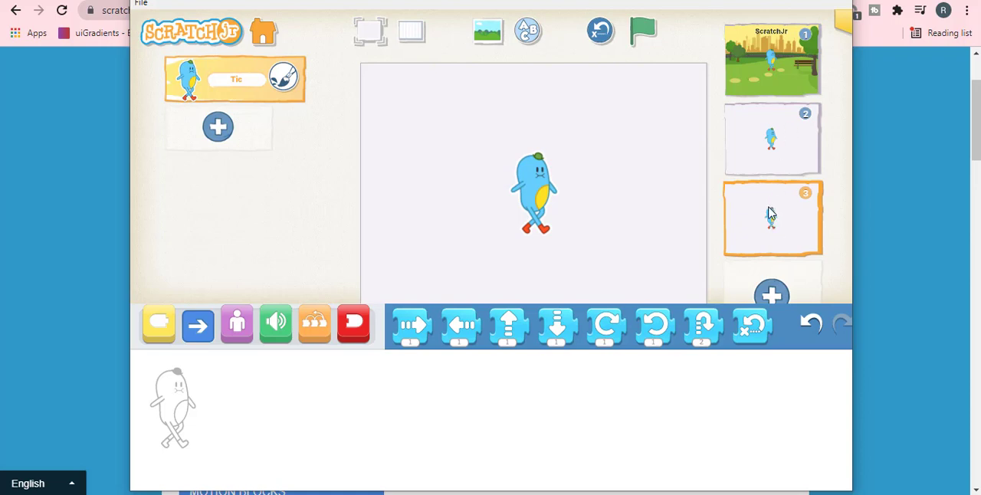
{"action": "mouse_move", "coordinate": [772, 137]}
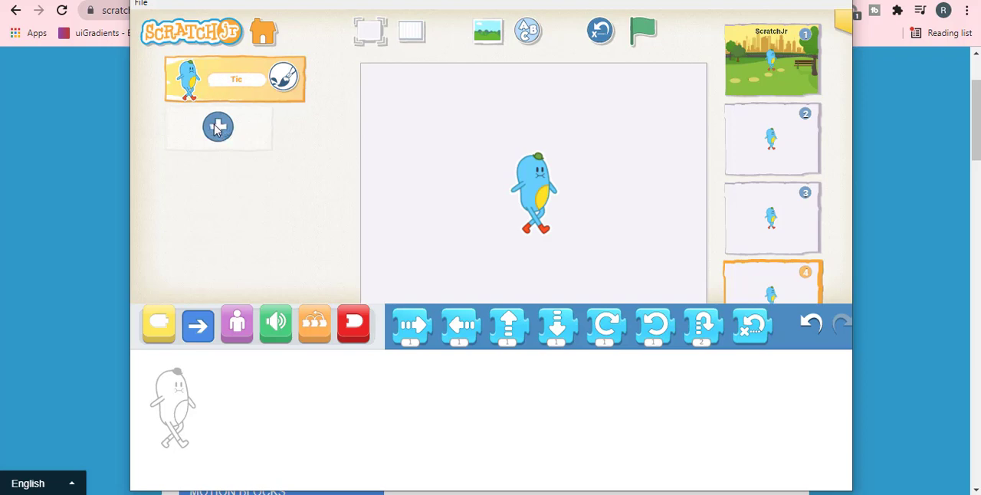
{"action": "left_click", "coordinate": [219, 126]}
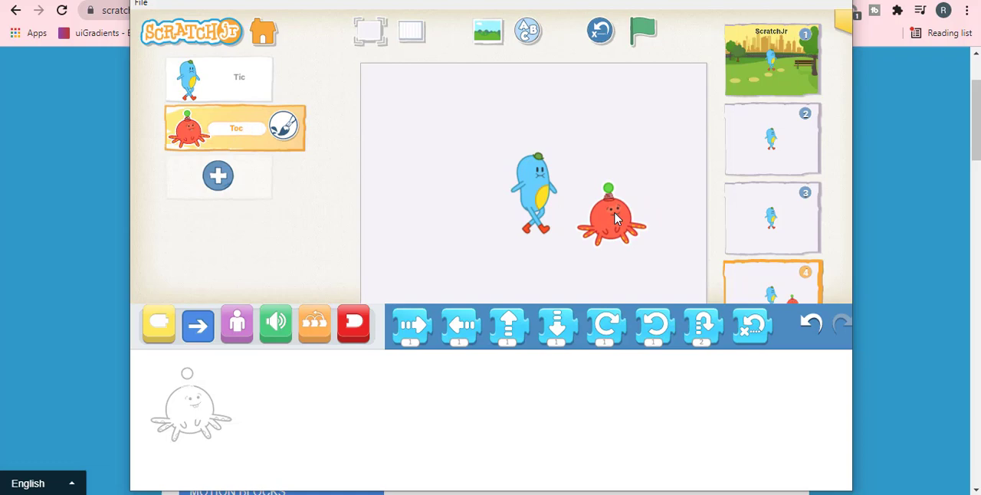
{"action": "left_click", "coordinate": [233, 128]}
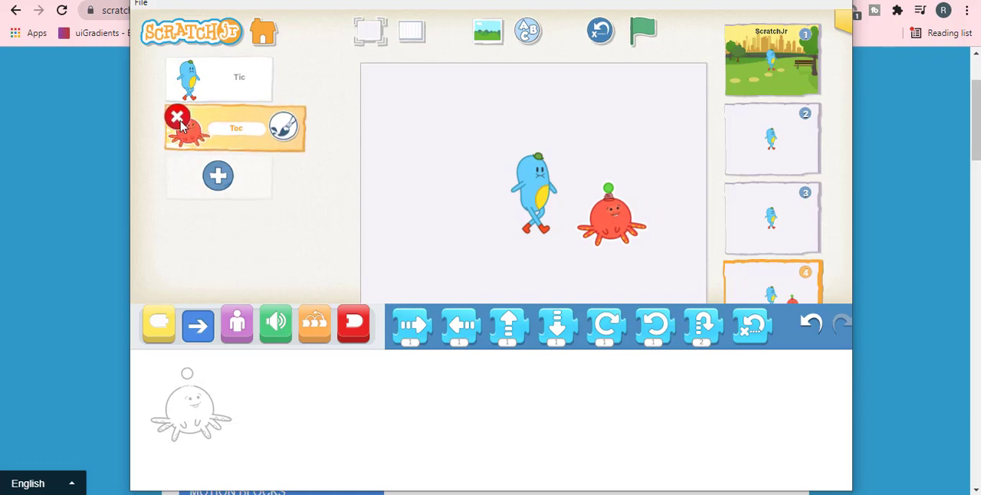
{"action": "left_click", "coordinate": [177, 117]}
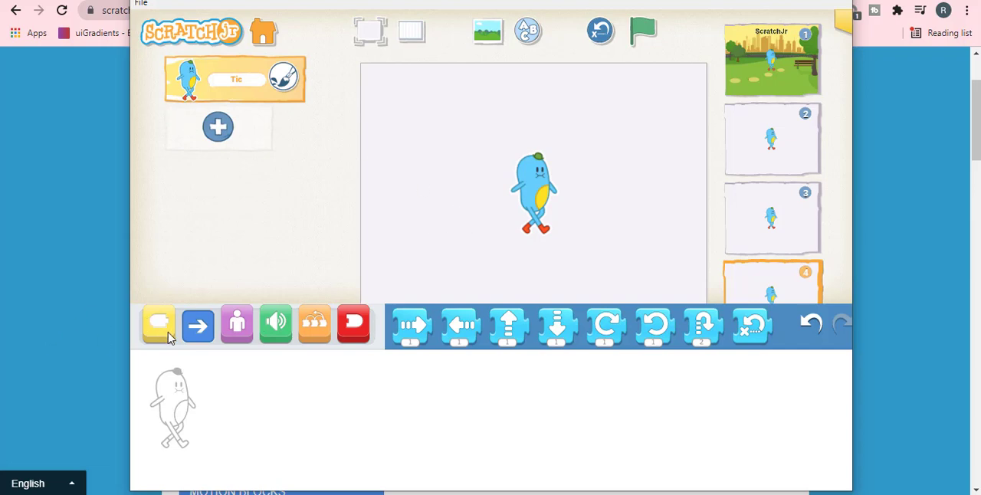
{"action": "mouse_move", "coordinate": [299, 426]}
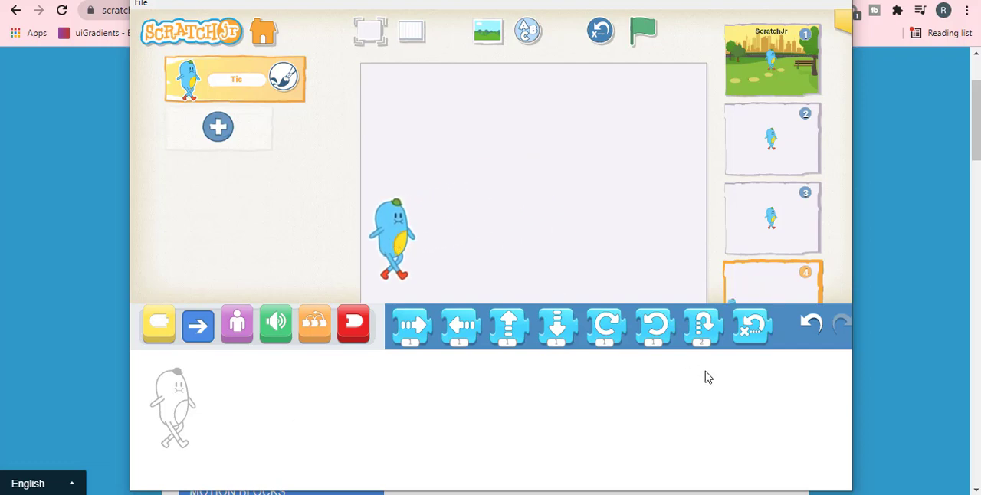
{"action": "mouse_move", "coordinate": [690, 369]}
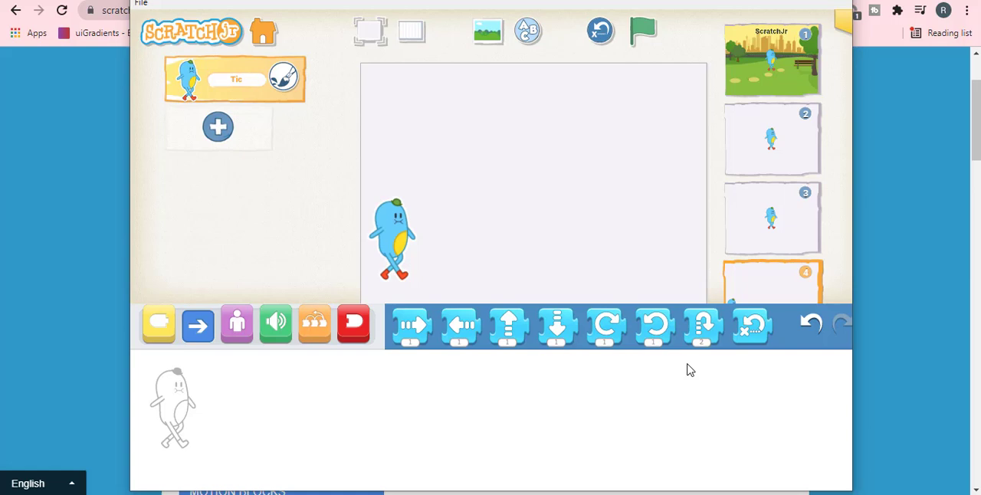
{"action": "mouse_move", "coordinate": [900, 349]}
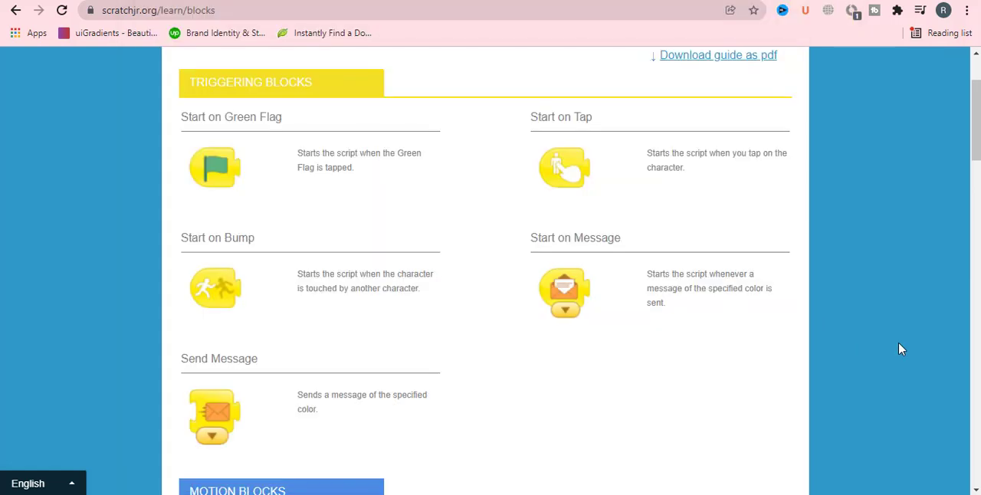
{"action": "mouse_move", "coordinate": [447, 242]}
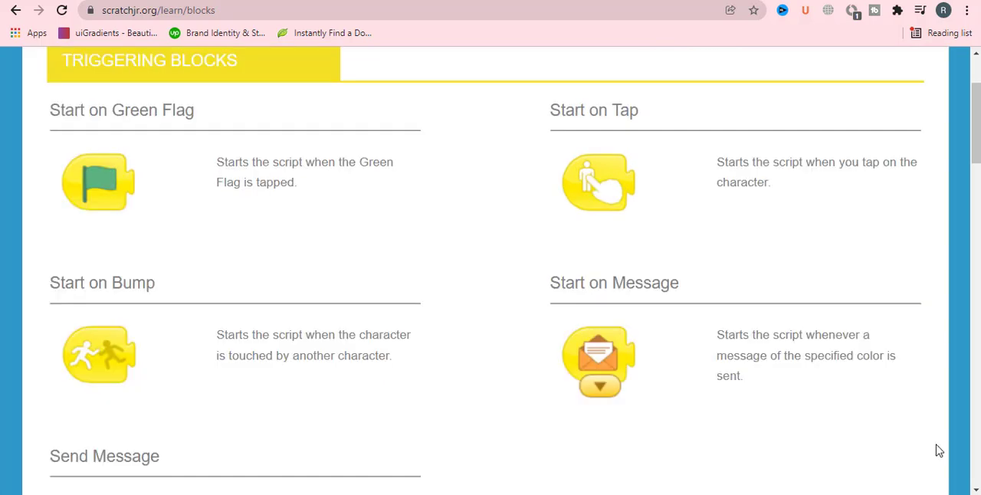
{"action": "mouse_move", "coordinate": [398, 243]}
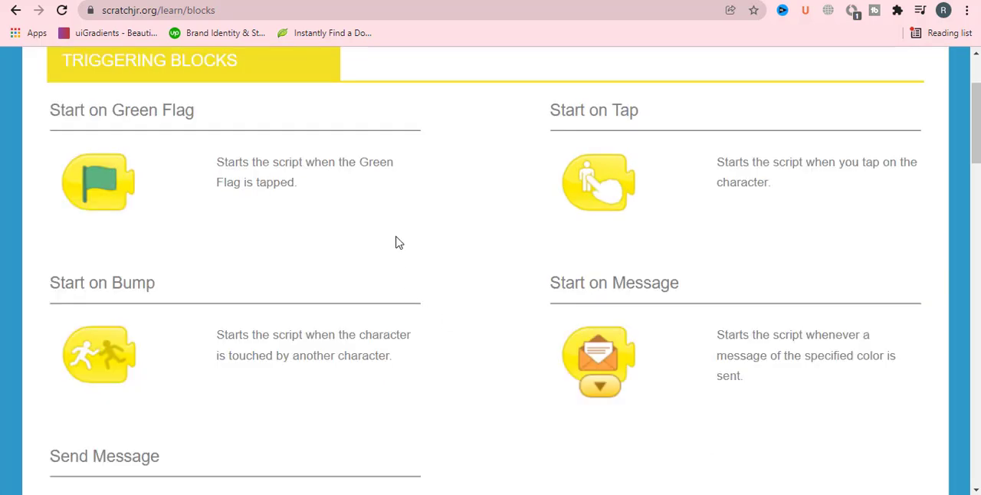
{"action": "mouse_move", "coordinate": [410, 200]}
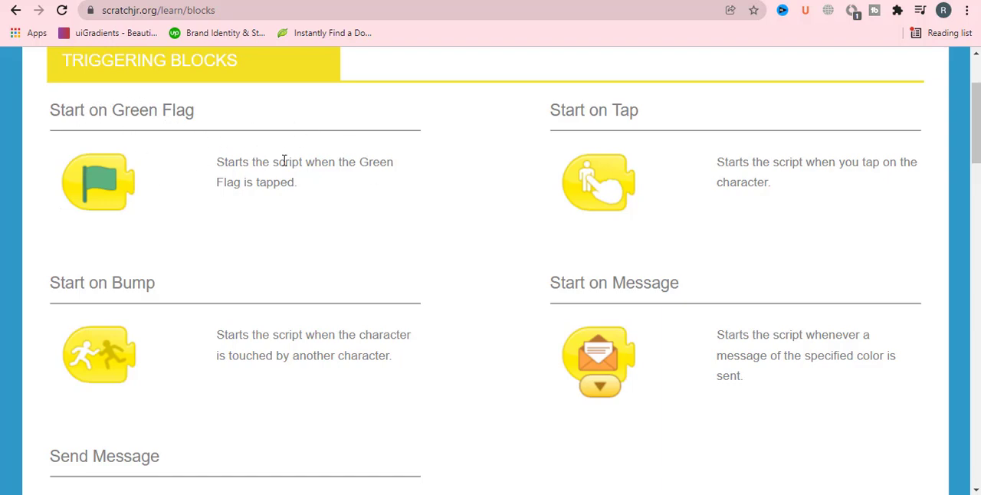
{"action": "mouse_move", "coordinate": [368, 176]}
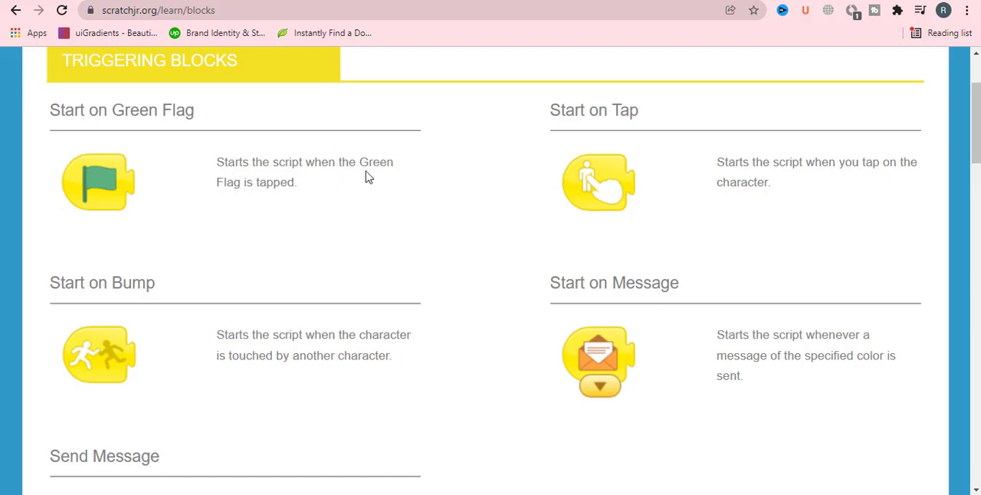
{"action": "mouse_move", "coordinate": [405, 210]}
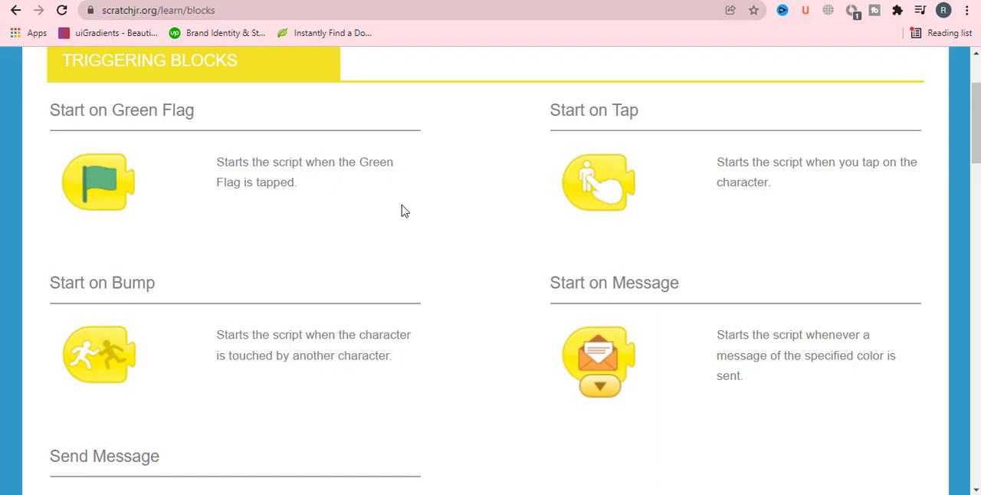
{"action": "mouse_move", "coordinate": [672, 128]}
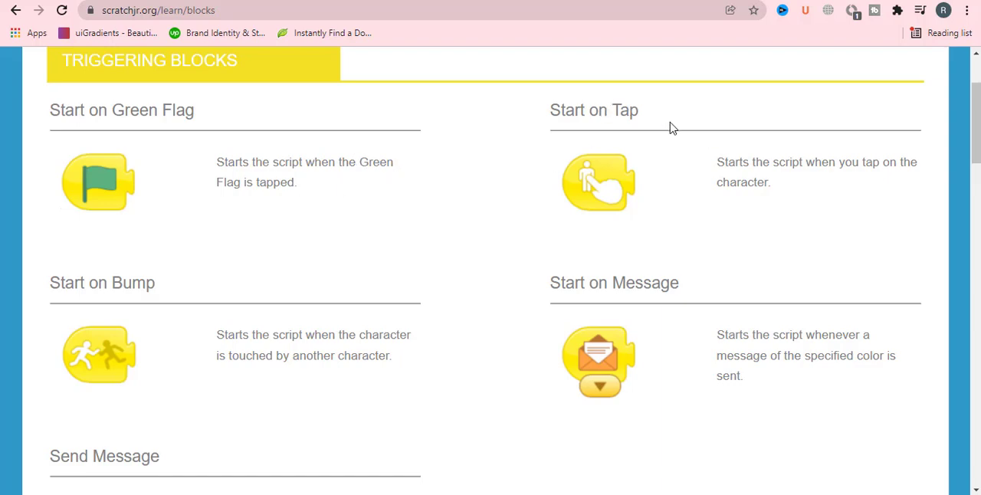
{"action": "mouse_move", "coordinate": [825, 169]}
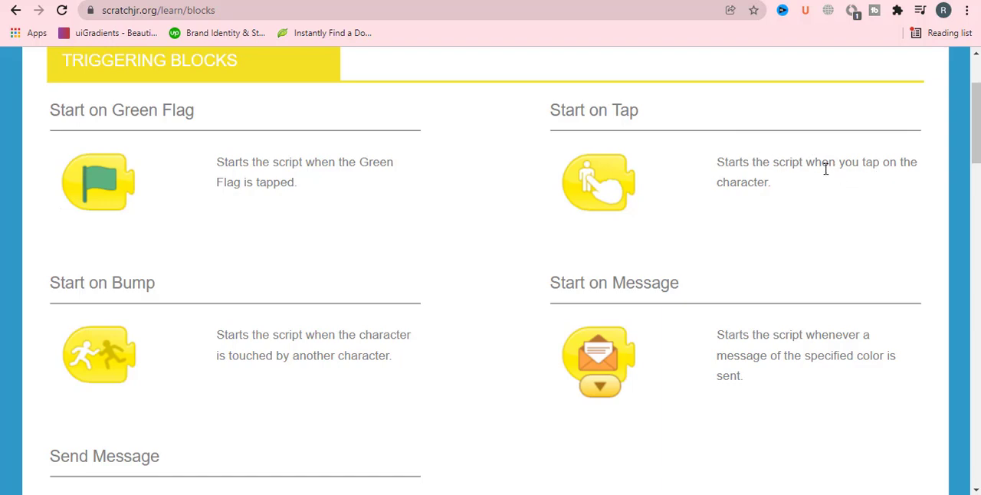
{"action": "mouse_move", "coordinate": [713, 256]}
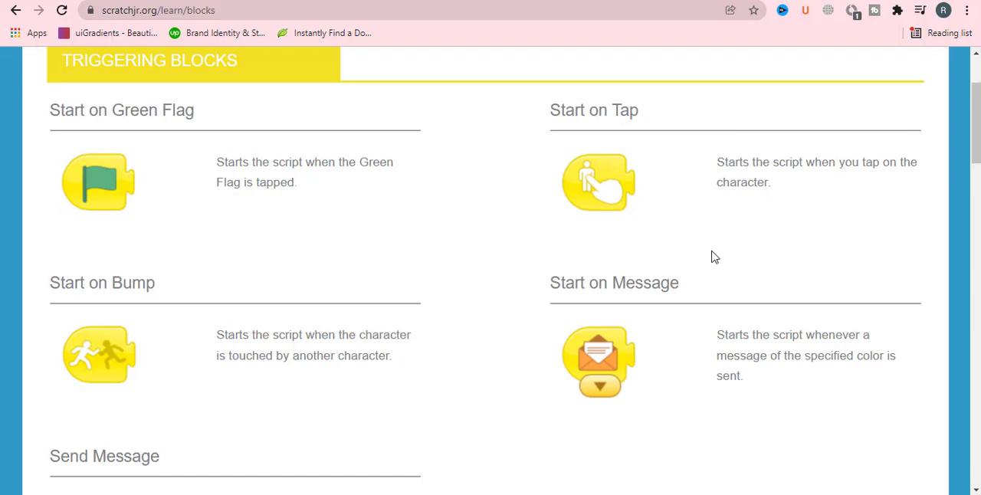
Scroll through the Triggering Blocks descriptions until Motion Blocks begins.
{"action": "scroll", "scroll_direction": "down", "scroll_amount": 3}
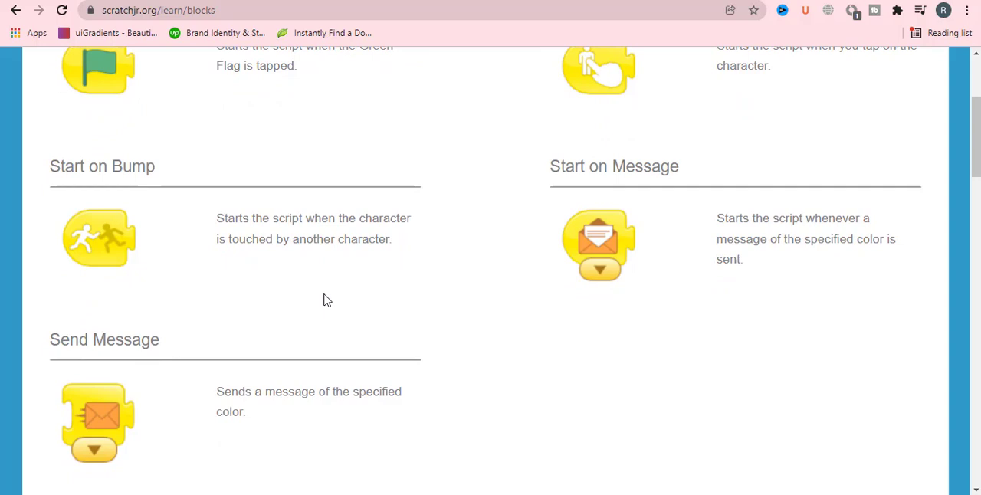
{"action": "mouse_move", "coordinate": [414, 265]}
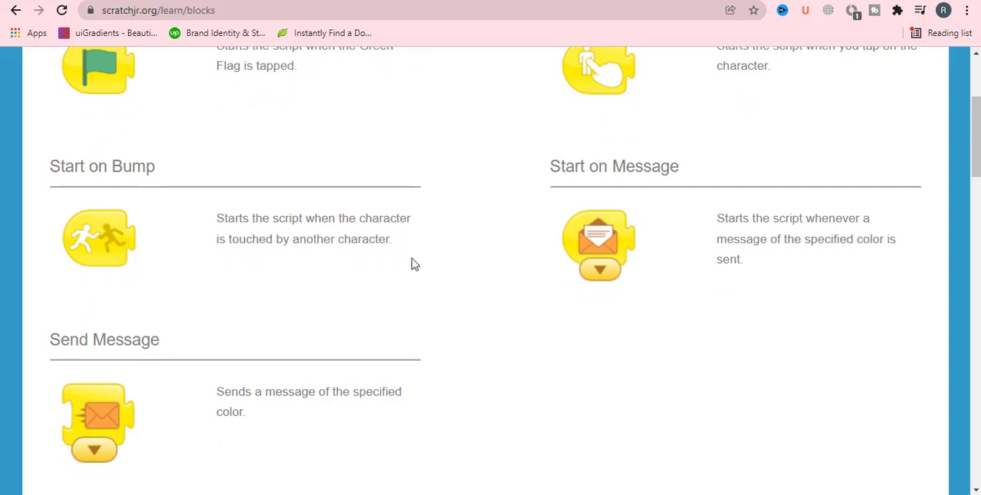
{"action": "mouse_move", "coordinate": [362, 282]}
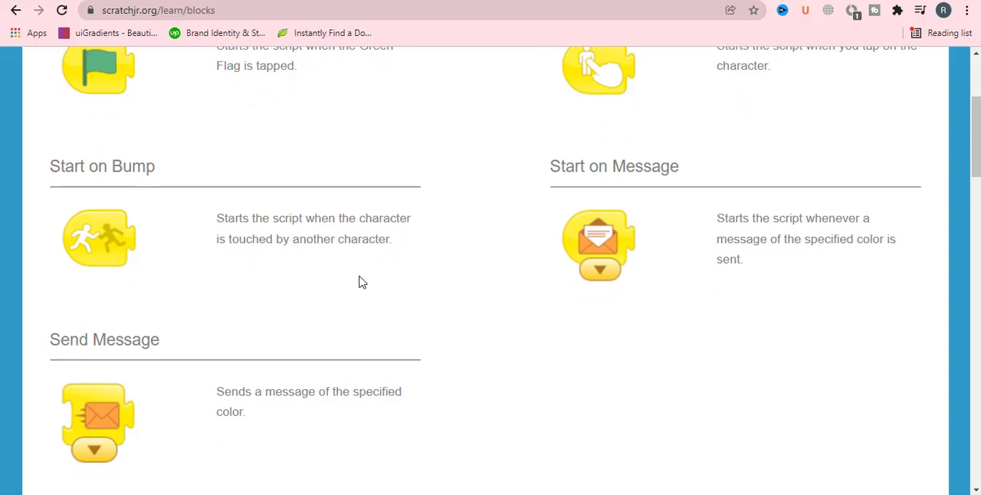
{"action": "mouse_move", "coordinate": [405, 265]}
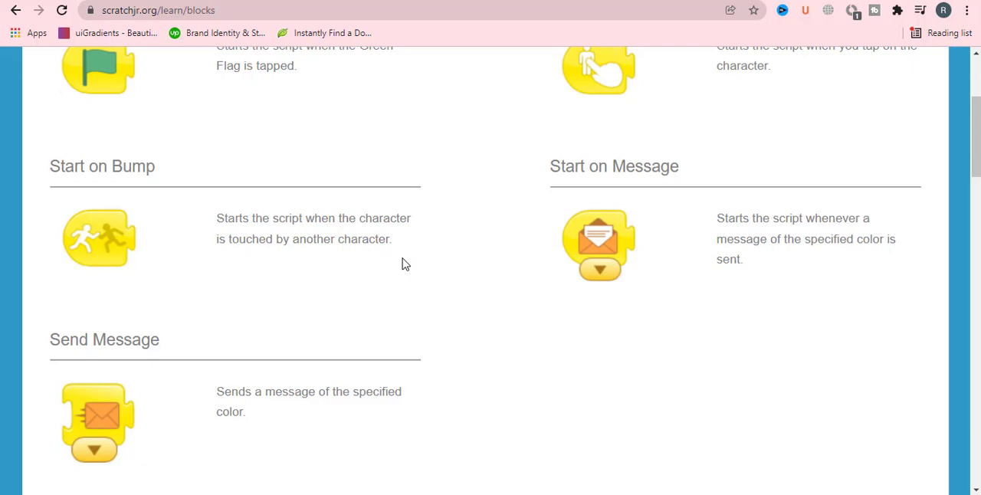
{"action": "mouse_move", "coordinate": [284, 237]}
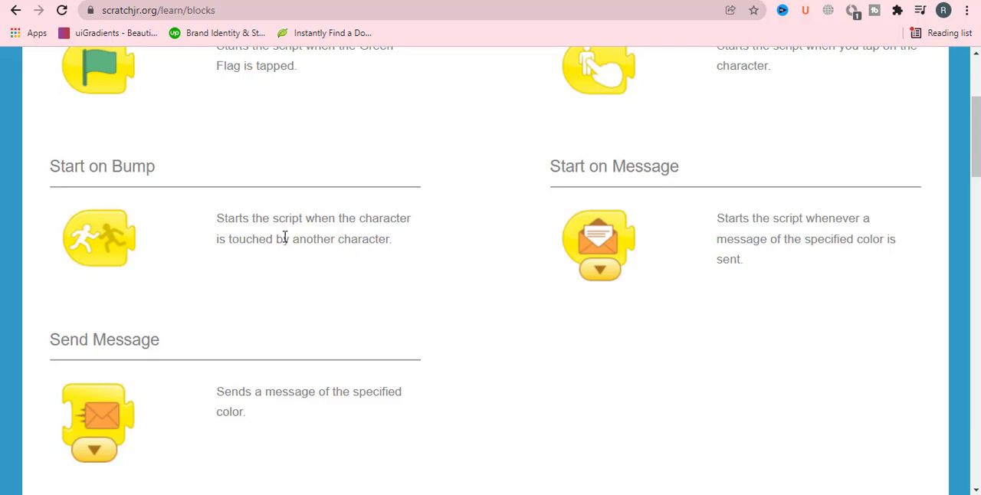
{"action": "mouse_move", "coordinate": [548, 249]}
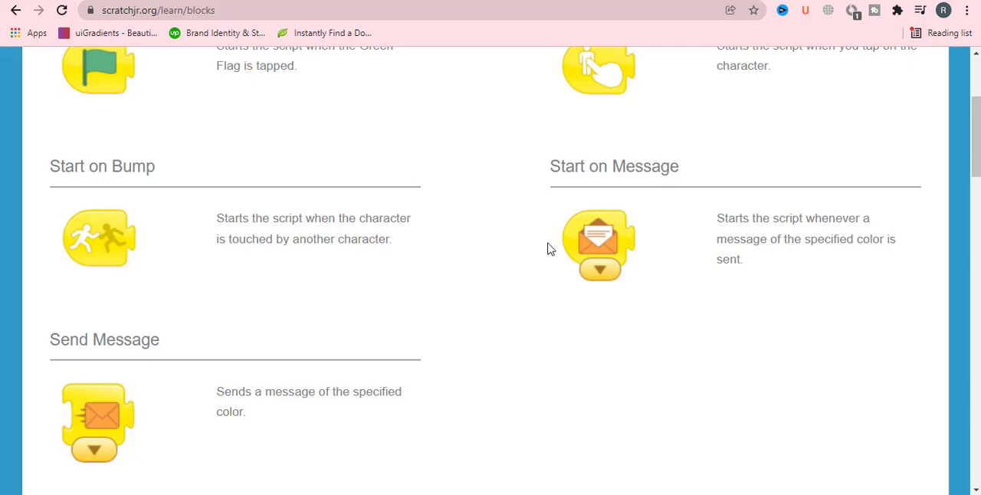
{"action": "mouse_move", "coordinate": [856, 208]}
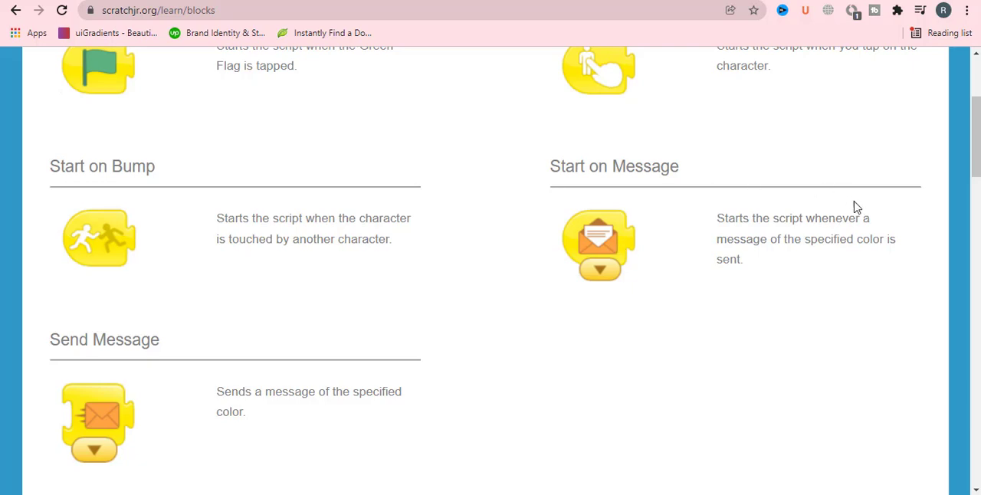
{"action": "mouse_move", "coordinate": [812, 233]}
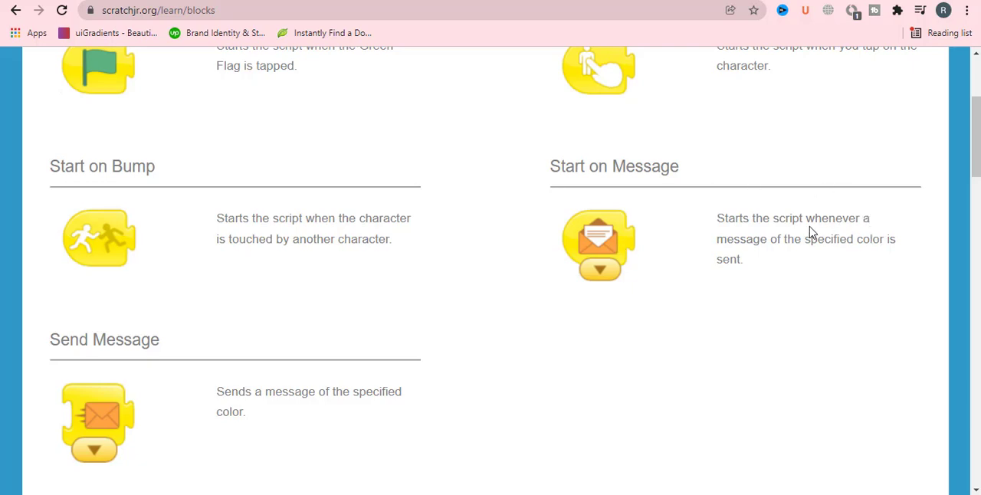
{"action": "mouse_move", "coordinate": [799, 280]}
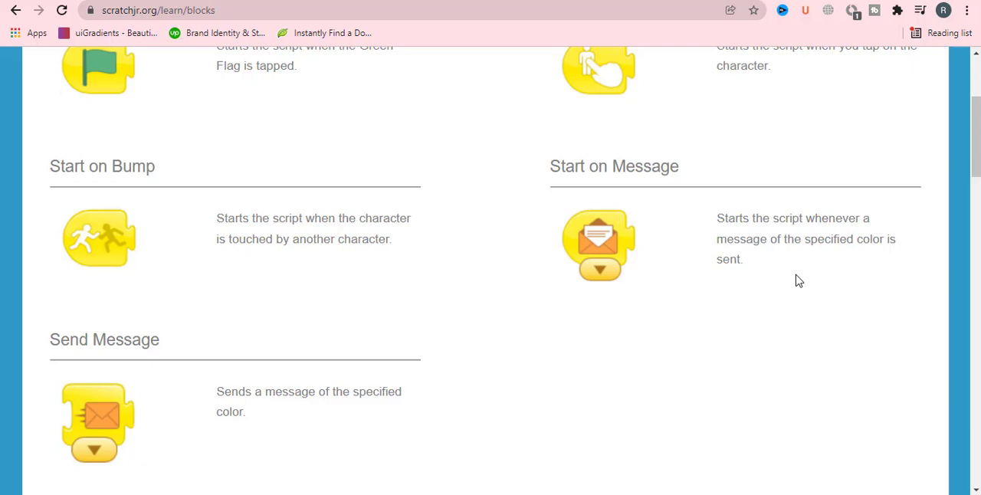
{"action": "mouse_move", "coordinate": [866, 297]}
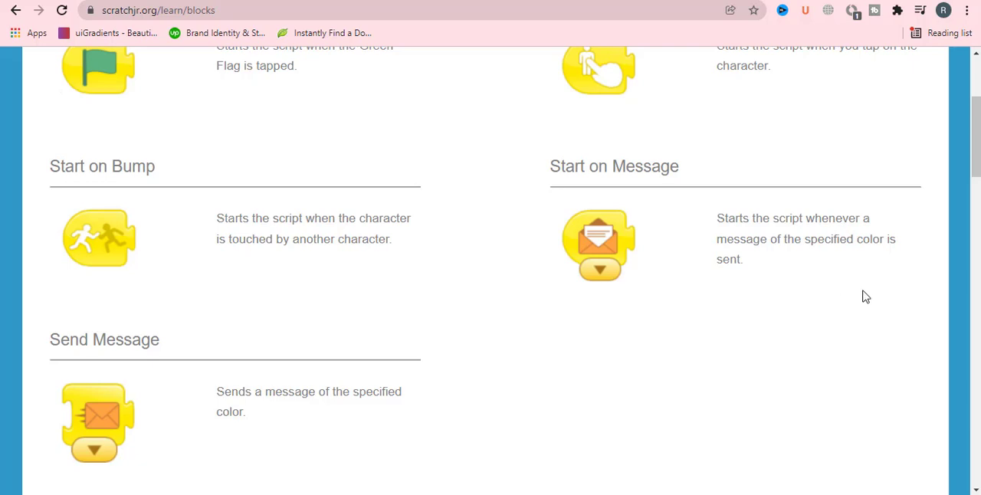
{"action": "mouse_move", "coordinate": [663, 245]}
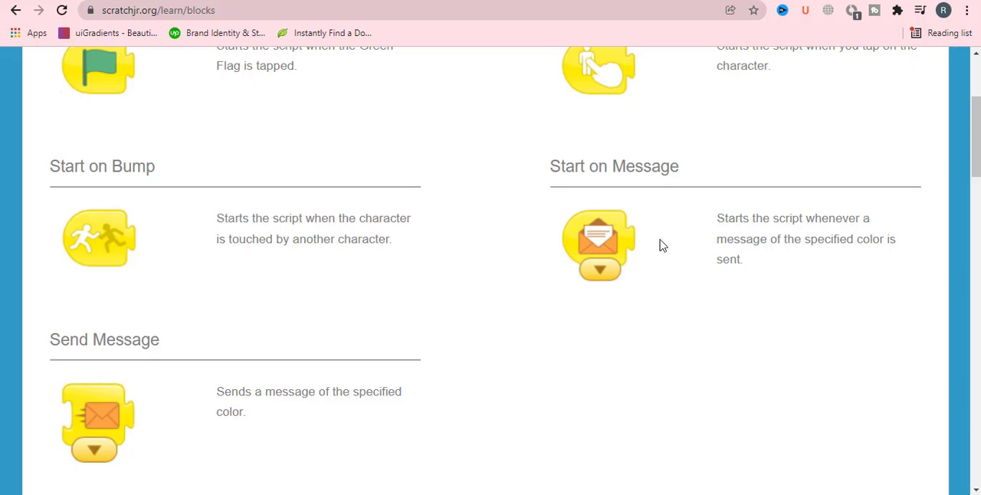
{"action": "mouse_move", "coordinate": [618, 273]}
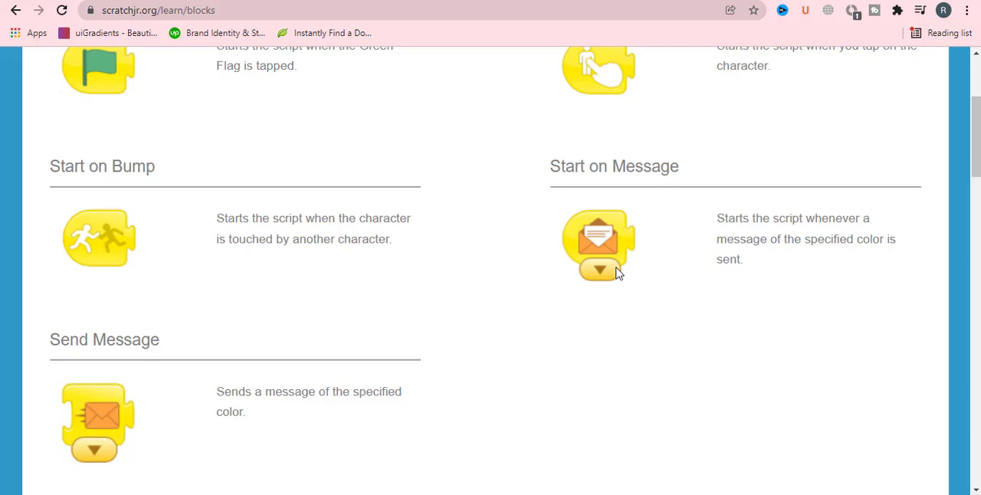
{"action": "scroll", "scroll_direction": "down", "scroll_amount": 3}
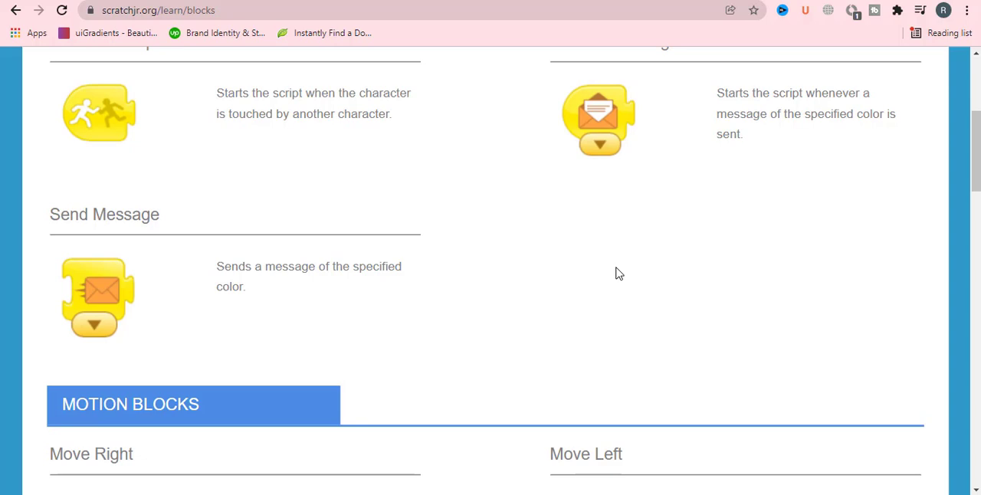
Scroll through the Turn, Hop and Go Home block descriptions to the Looks heading.
{"action": "scroll", "scroll_direction": "up", "scroll_amount": 3}
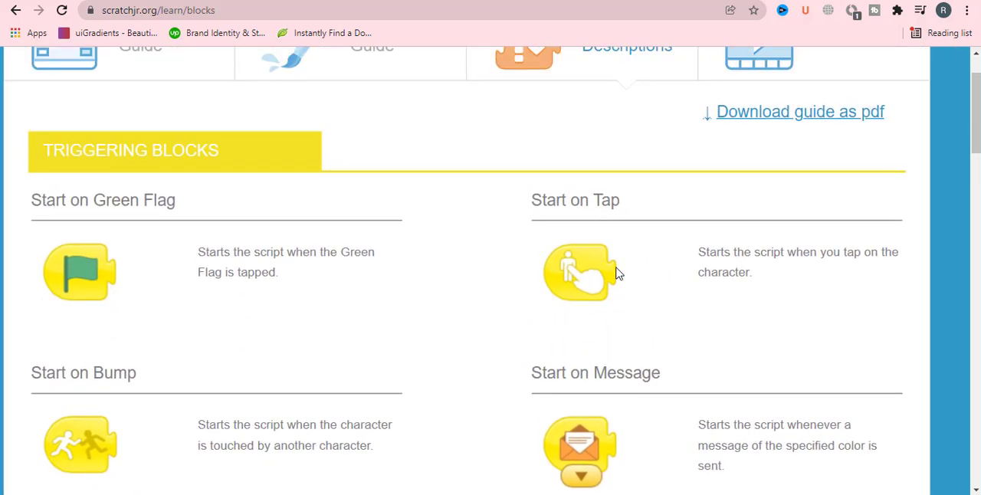
{"action": "scroll", "scroll_direction": "down", "scroll_amount": 3}
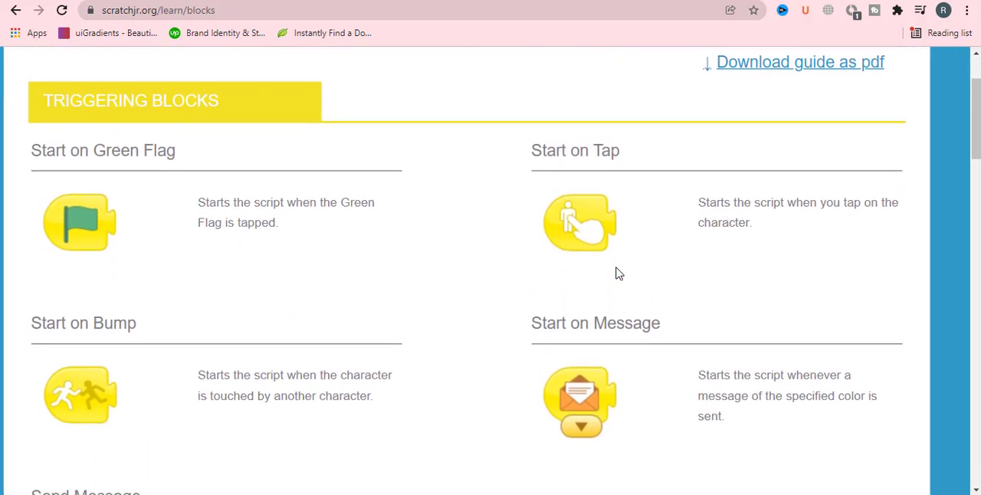
{"action": "scroll", "scroll_direction": "down", "scroll_amount": 3}
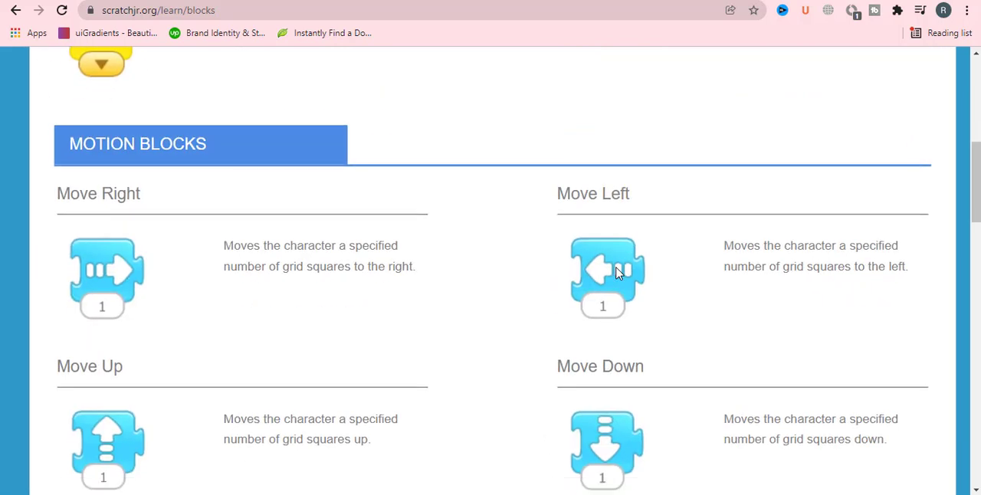
{"action": "scroll", "scroll_direction": "down", "scroll_amount": 3}
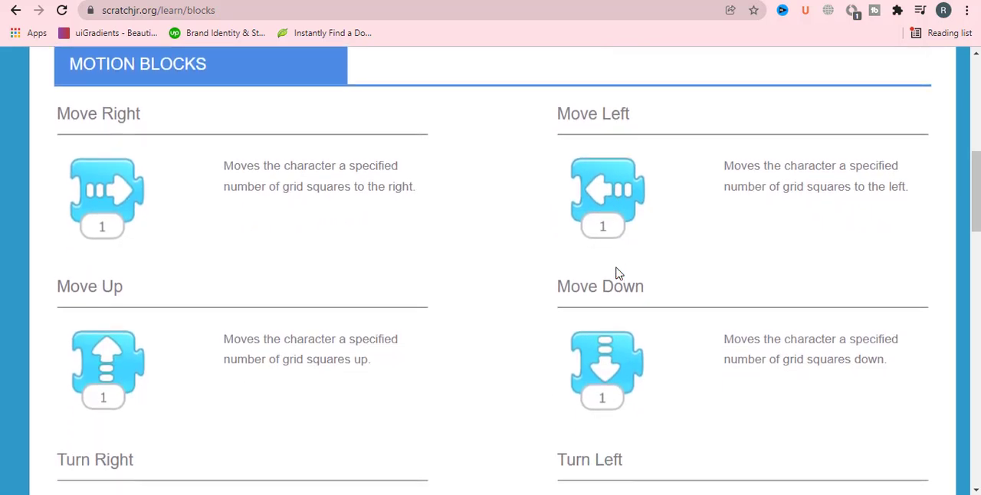
{"action": "mouse_move", "coordinate": [446, 244]}
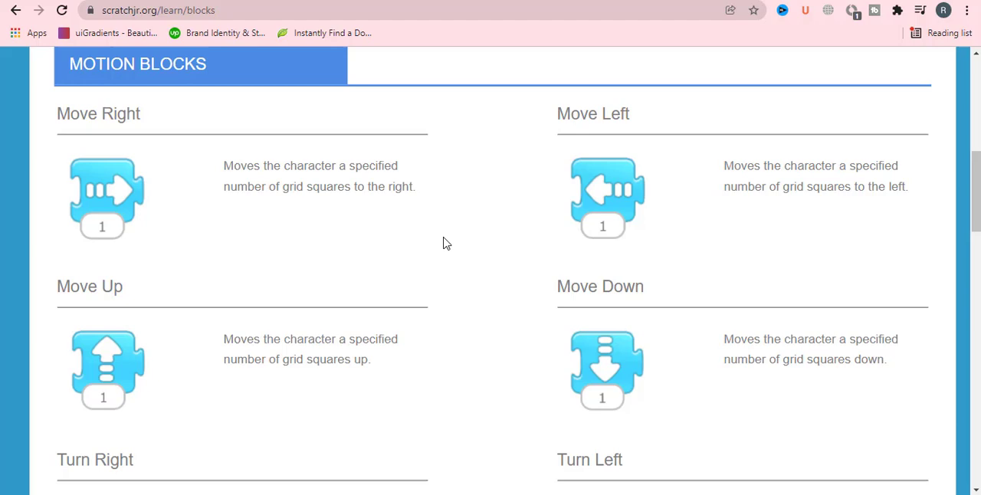
{"action": "mouse_move", "coordinate": [128, 174]}
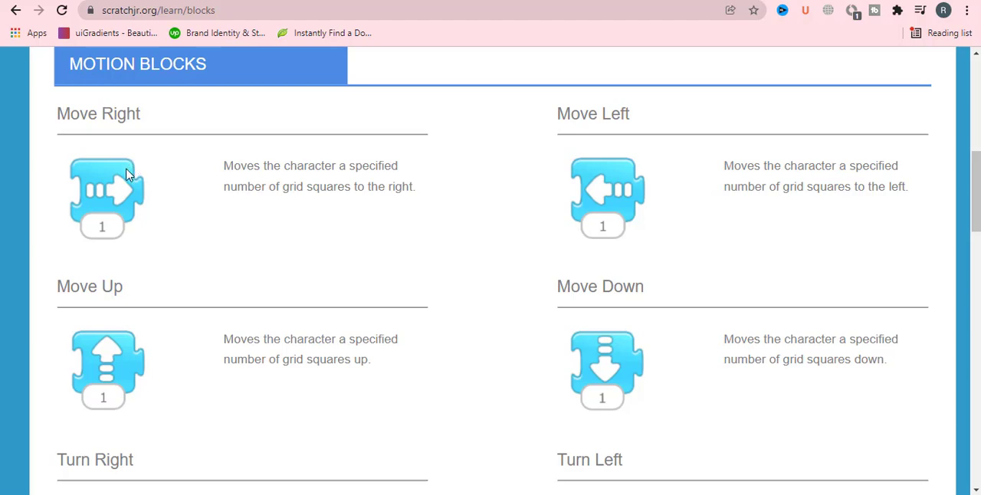
{"action": "mouse_move", "coordinate": [376, 186]}
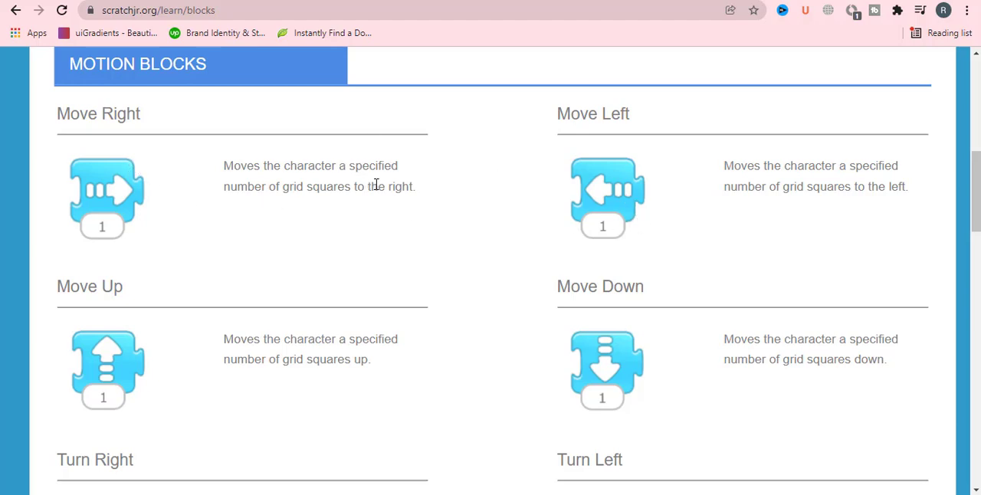
{"action": "mouse_move", "coordinate": [456, 150]}
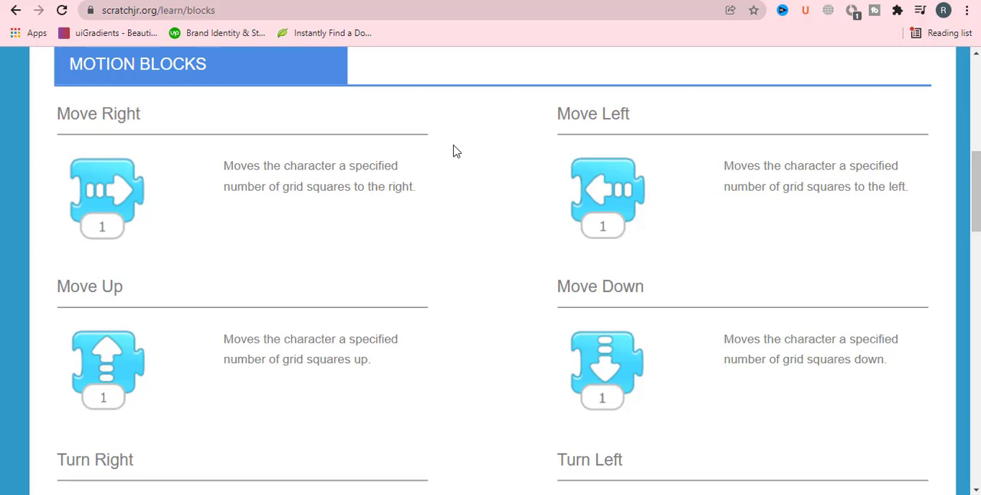
{"action": "mouse_move", "coordinate": [236, 333]}
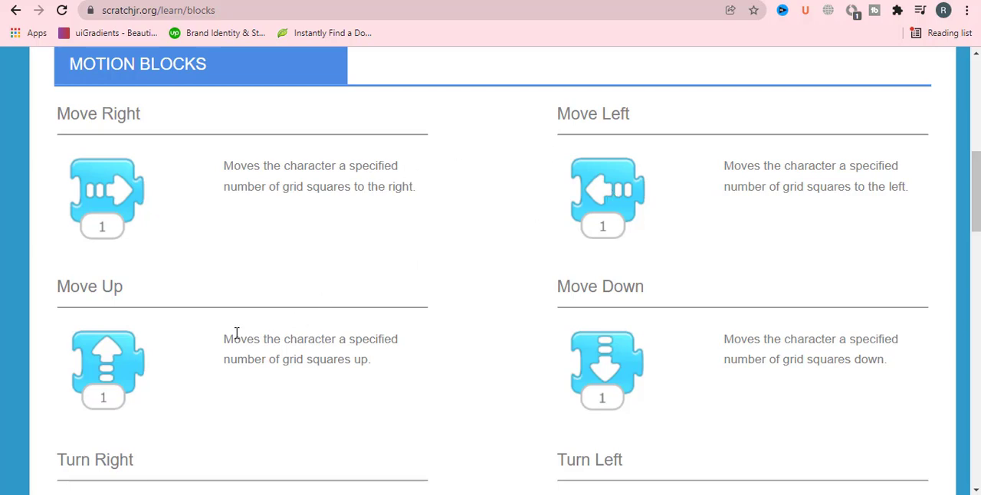
{"action": "scroll", "scroll_direction": "down", "scroll_amount": 3}
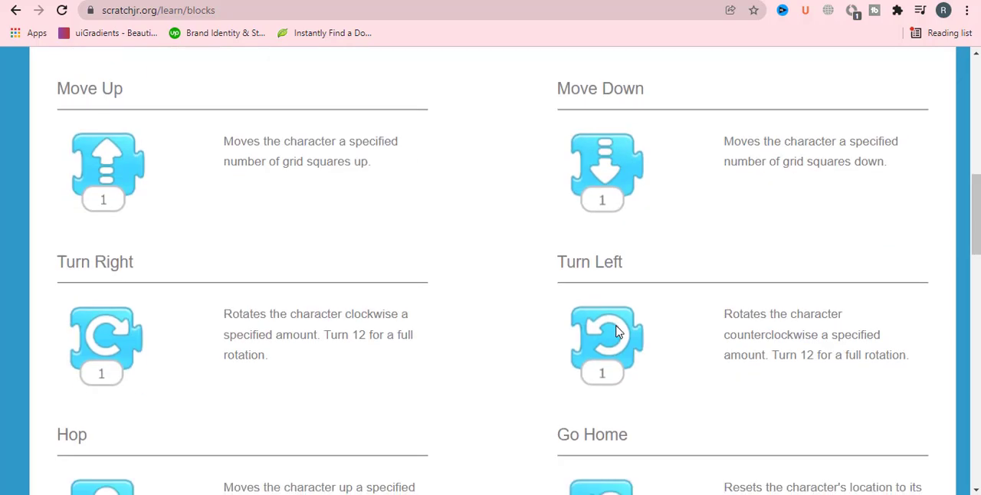
{"action": "scroll", "scroll_direction": "down", "scroll_amount": 3}
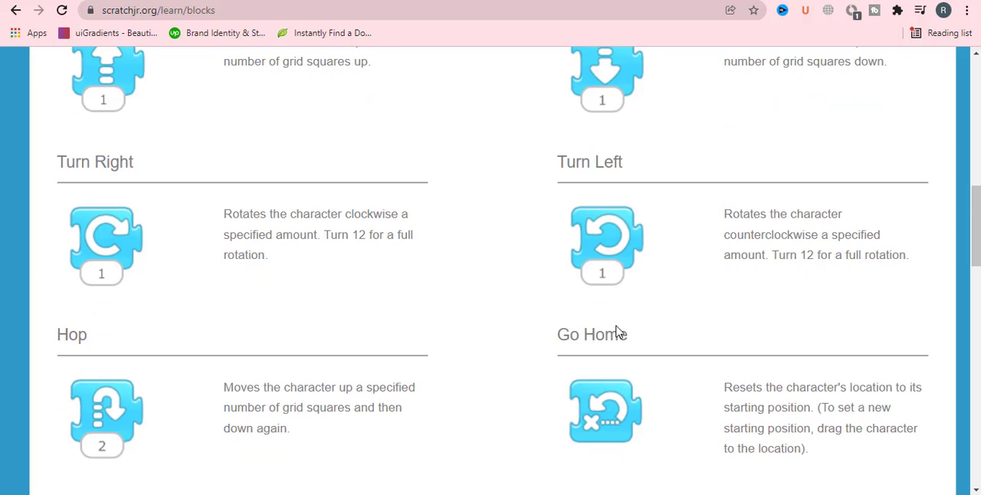
{"action": "mouse_move", "coordinate": [183, 394]}
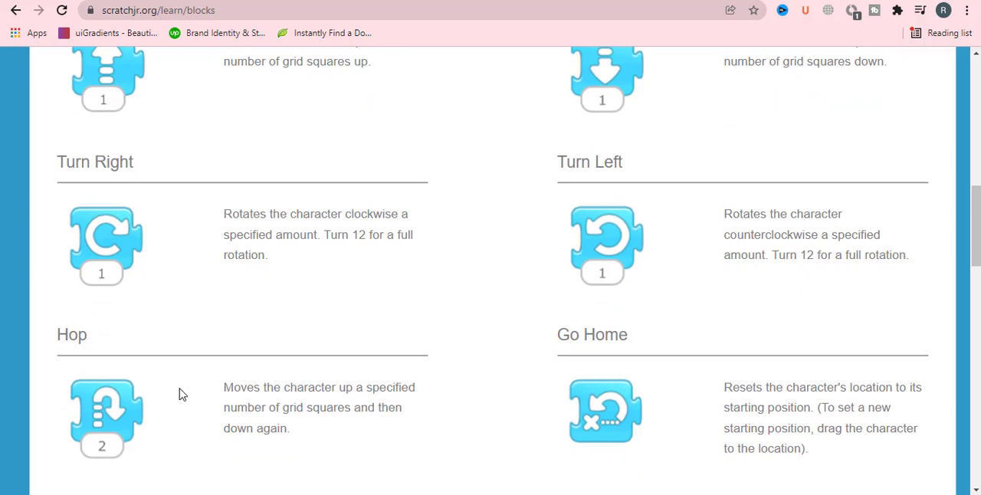
{"action": "scroll", "scroll_direction": "down", "scroll_amount": 3}
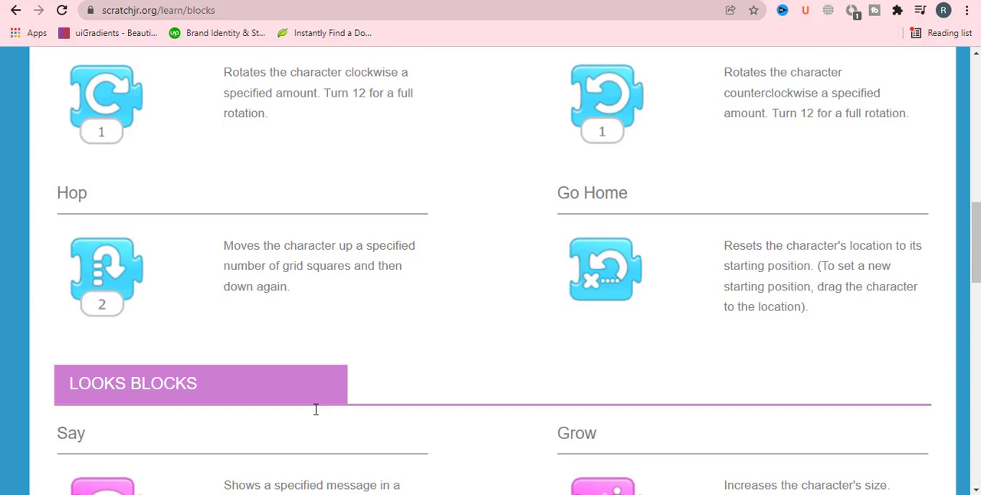
{"action": "mouse_move", "coordinate": [437, 306]}
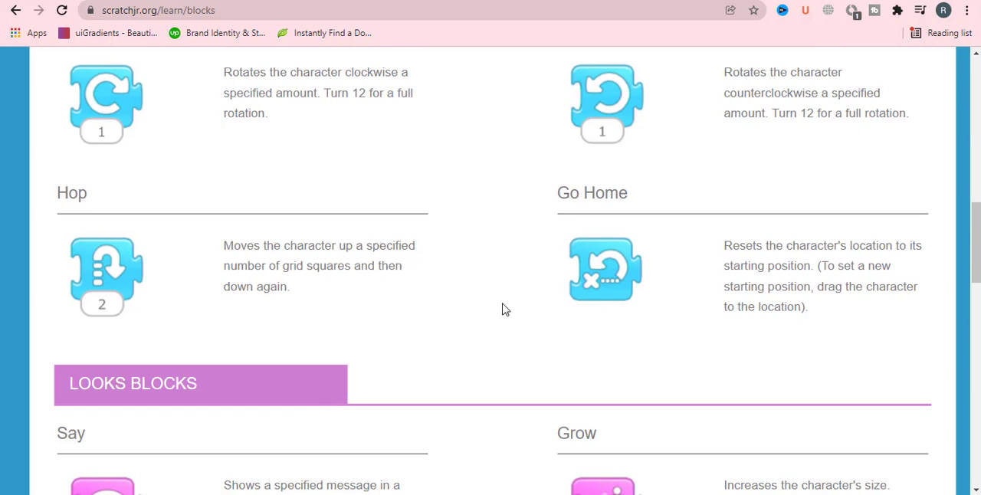
{"action": "mouse_move", "coordinate": [353, 284]}
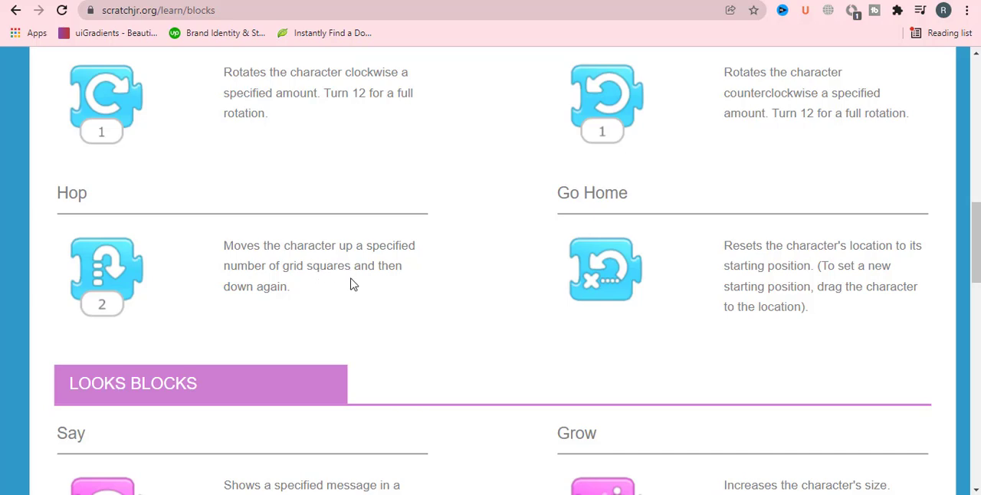
{"action": "mouse_move", "coordinate": [412, 289]}
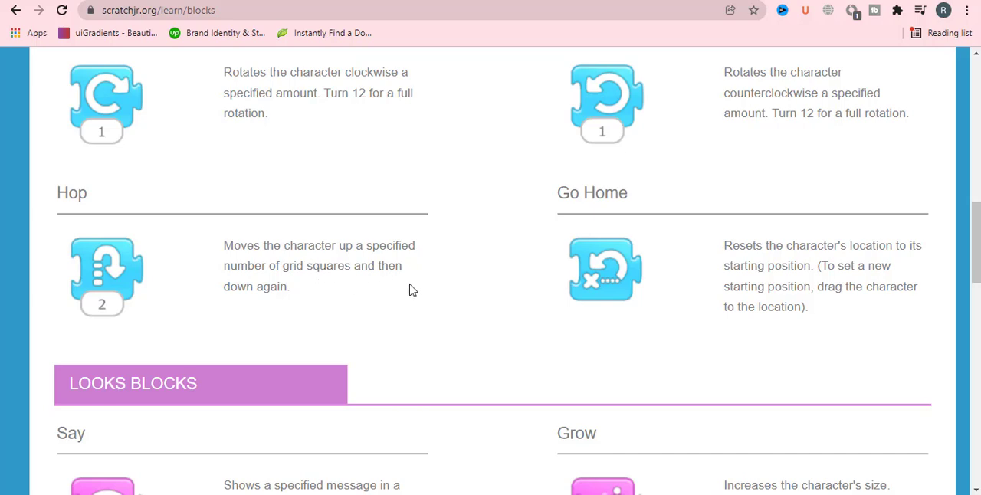
{"action": "mouse_move", "coordinate": [389, 317]}
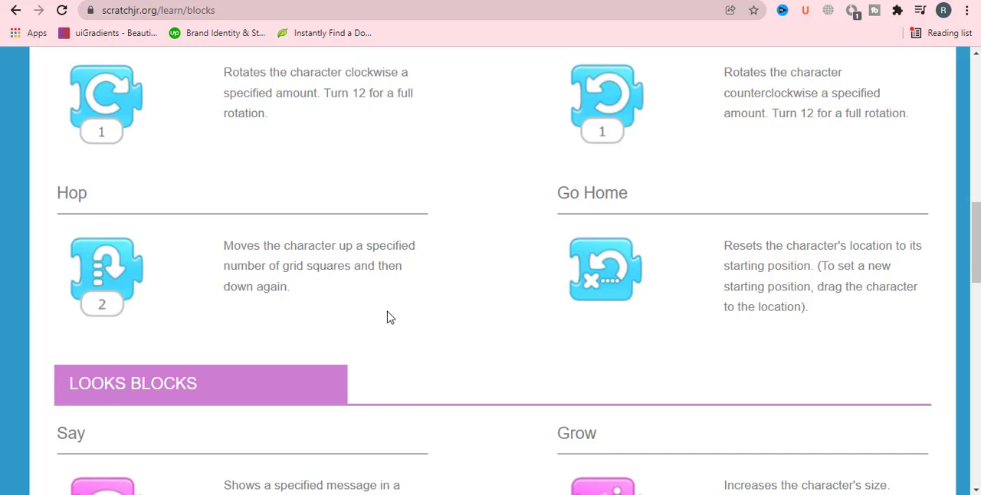
{"action": "mouse_move", "coordinate": [657, 285]}
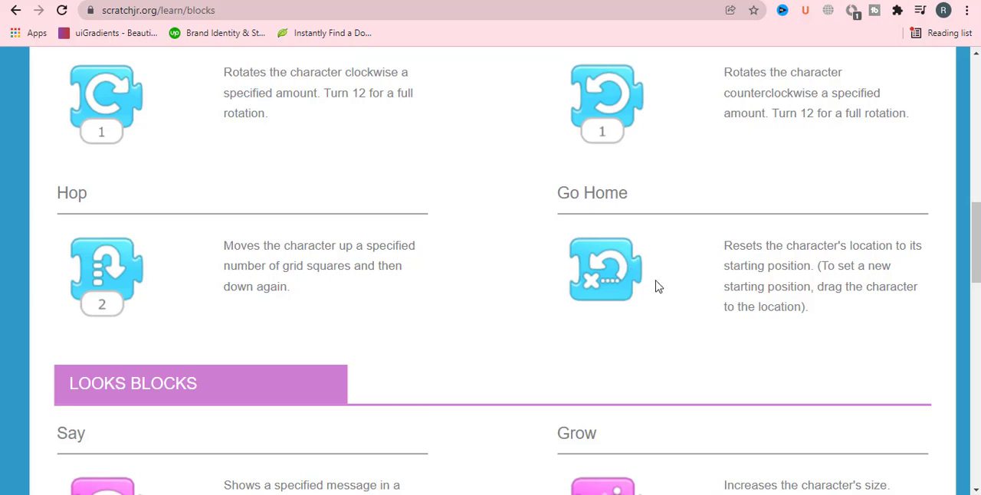
{"action": "mouse_move", "coordinate": [826, 320]}
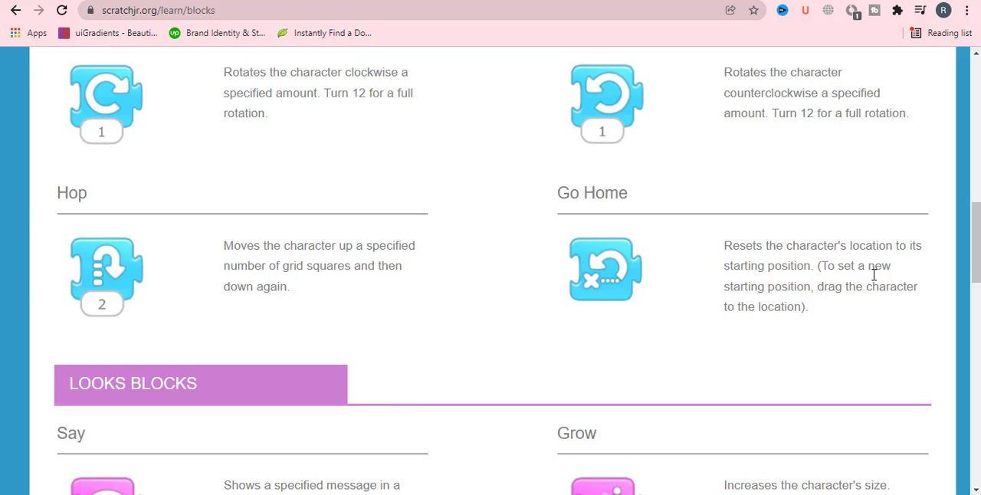
{"action": "mouse_move", "coordinate": [792, 285]}
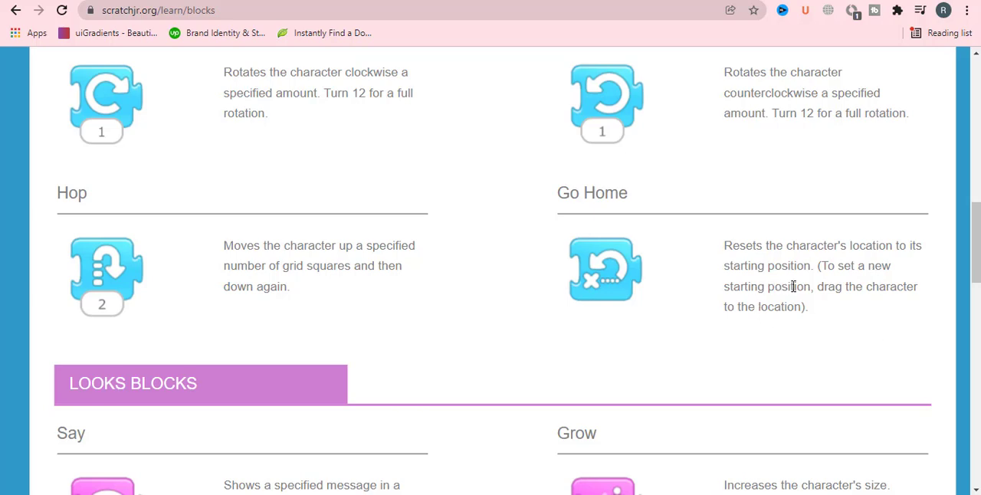
{"action": "mouse_move", "coordinate": [692, 363]}
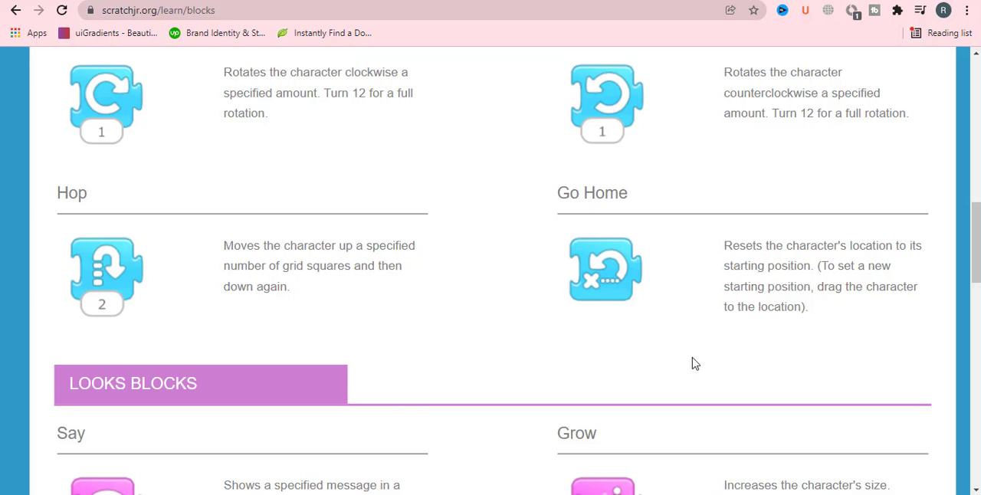
Scroll past Say, Grow, Shrink, Reset Size, Hide and Show to Sound Blocks.
{"action": "scroll", "scroll_direction": "down", "scroll_amount": 3}
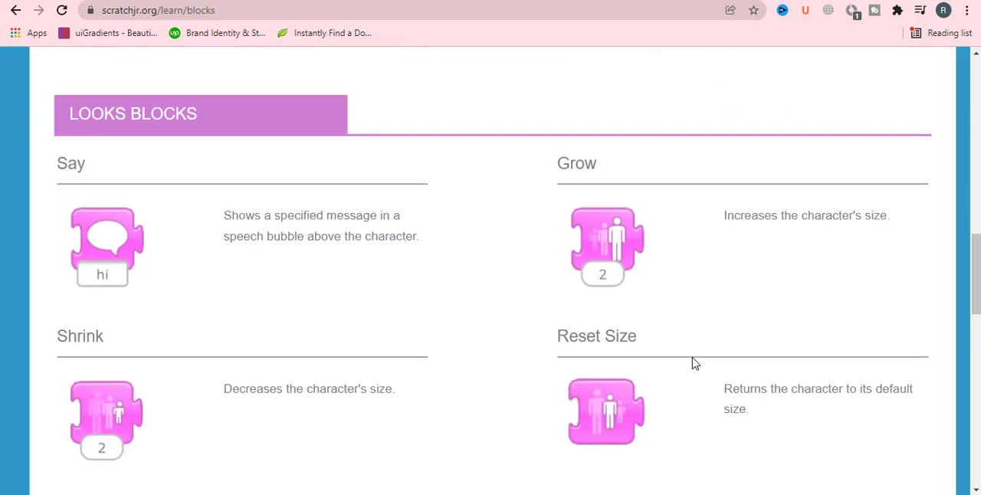
{"action": "scroll", "scroll_direction": "down", "scroll_amount": 3}
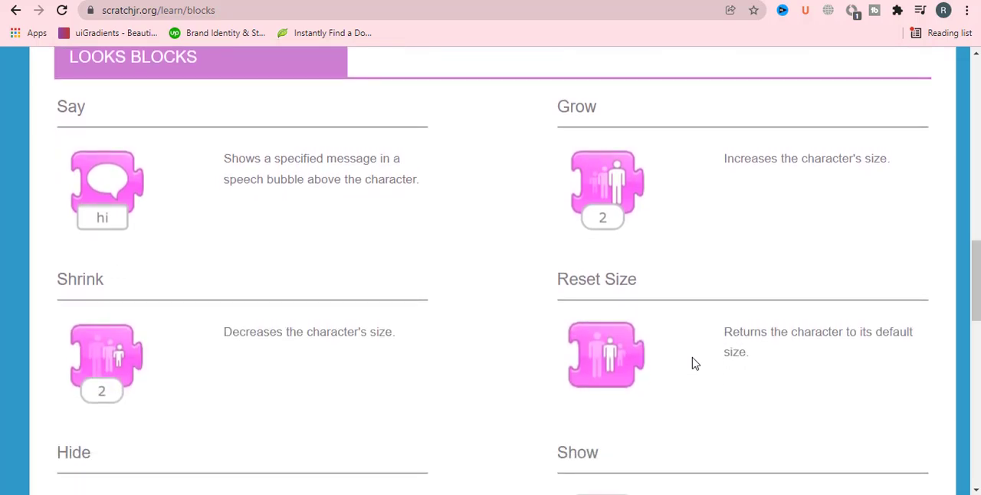
{"action": "mouse_move", "coordinate": [197, 207]}
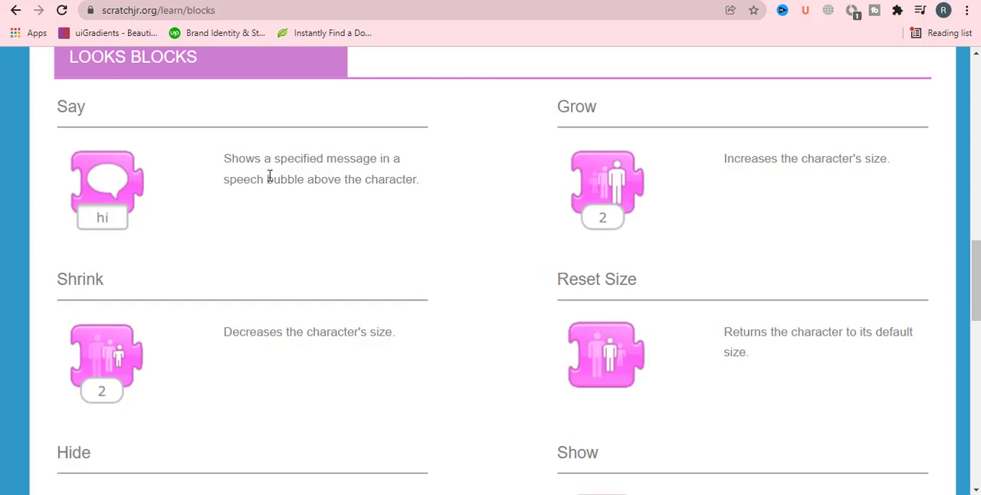
{"action": "mouse_move", "coordinate": [408, 169]}
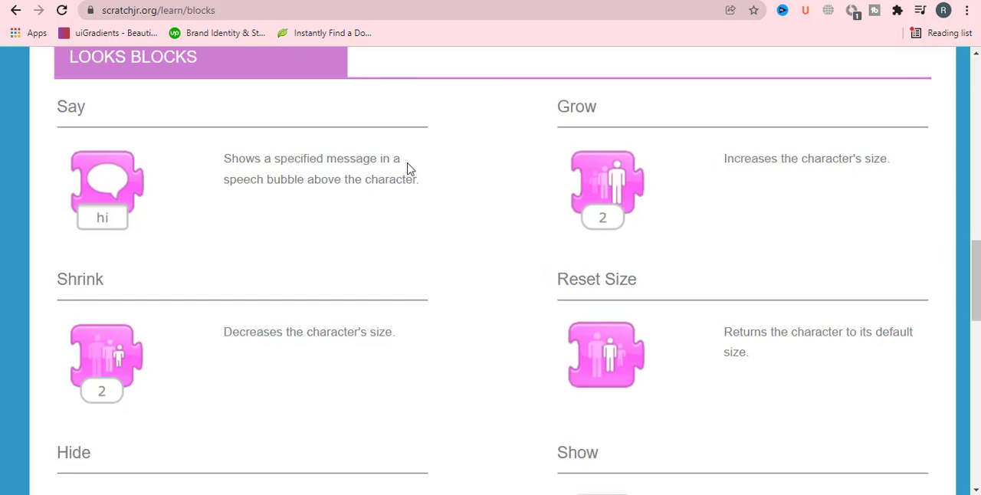
{"action": "mouse_move", "coordinate": [337, 204]}
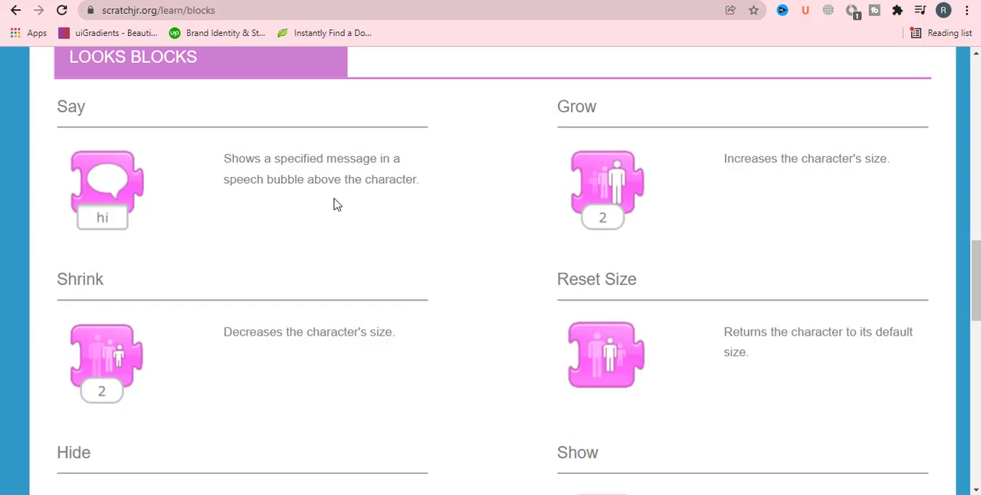
{"action": "mouse_move", "coordinate": [563, 147]}
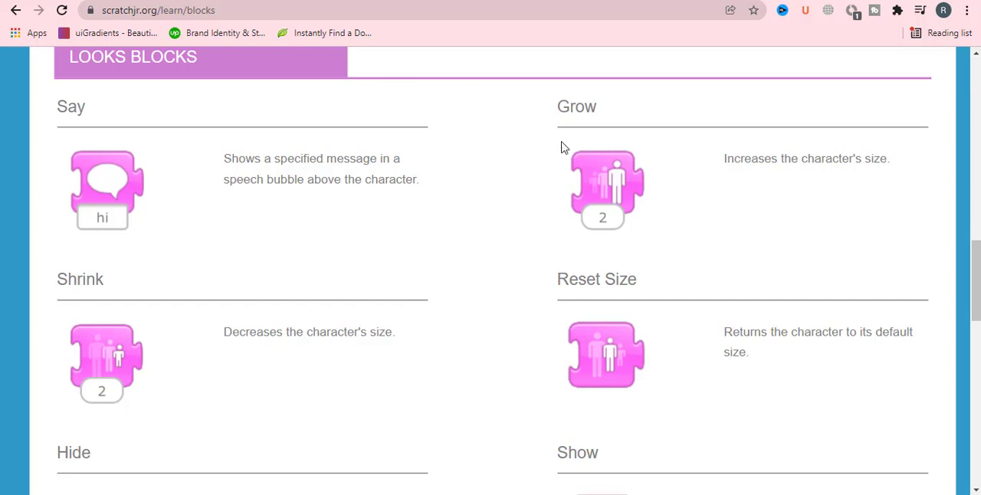
{"action": "mouse_move", "coordinate": [657, 212]}
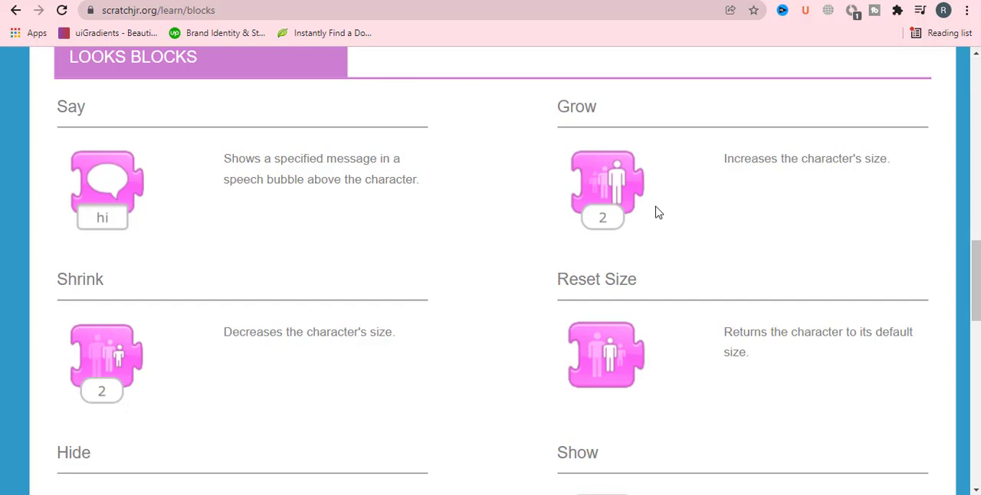
{"action": "mouse_move", "coordinate": [386, 245]}
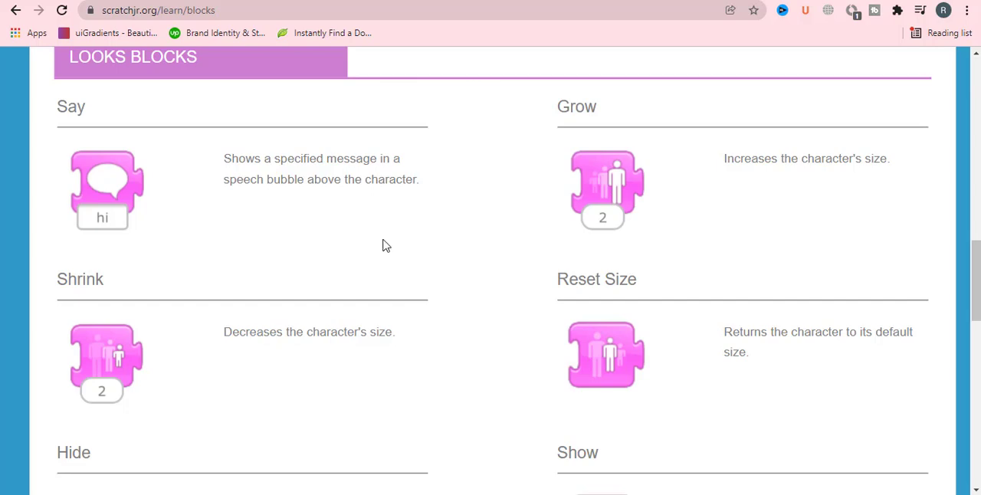
{"action": "mouse_move", "coordinate": [299, 350]}
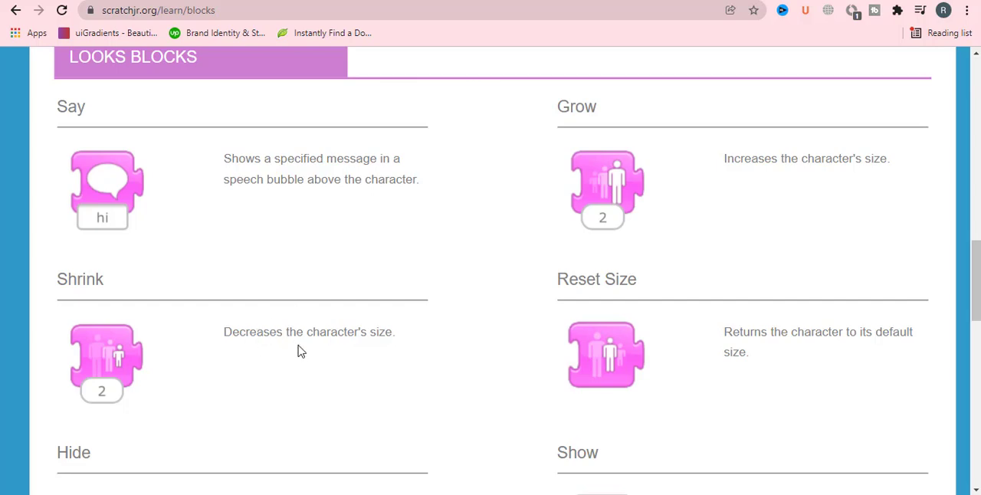
{"action": "mouse_move", "coordinate": [504, 314]}
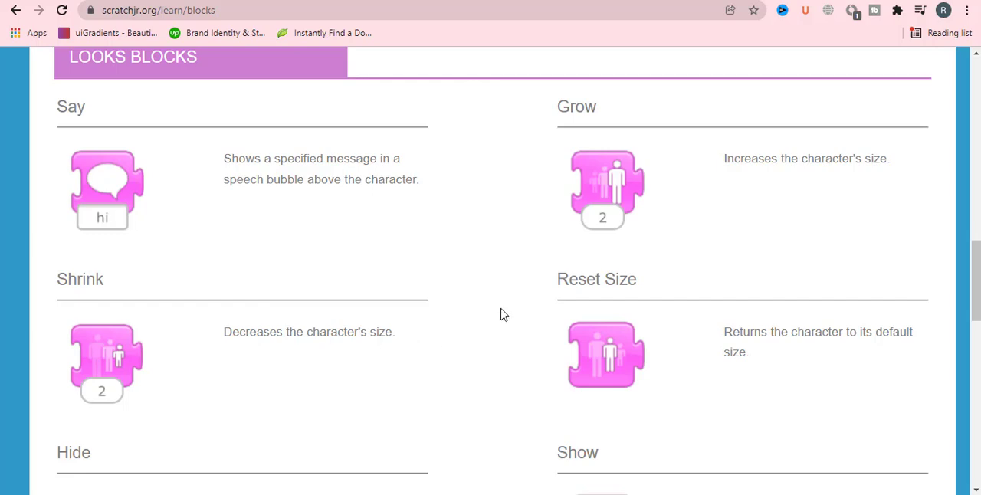
{"action": "mouse_move", "coordinate": [717, 352]}
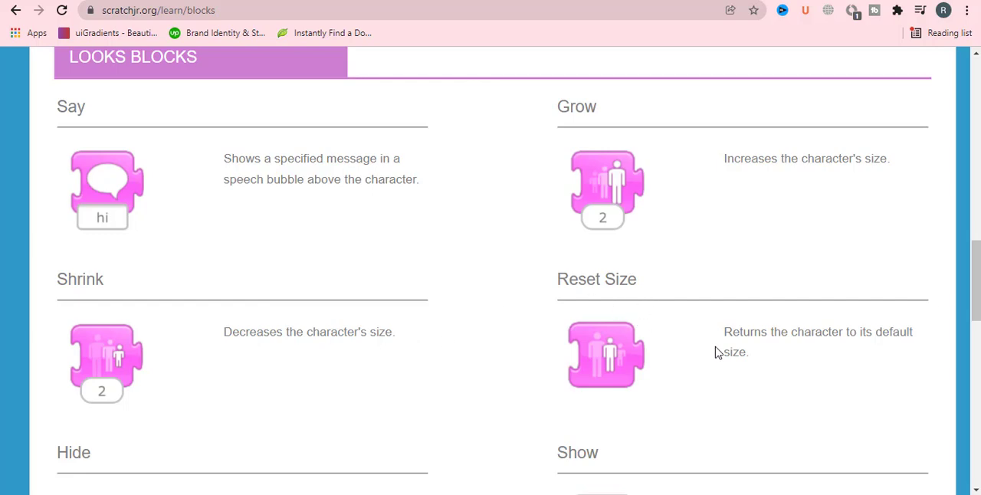
{"action": "mouse_move", "coordinate": [821, 363]}
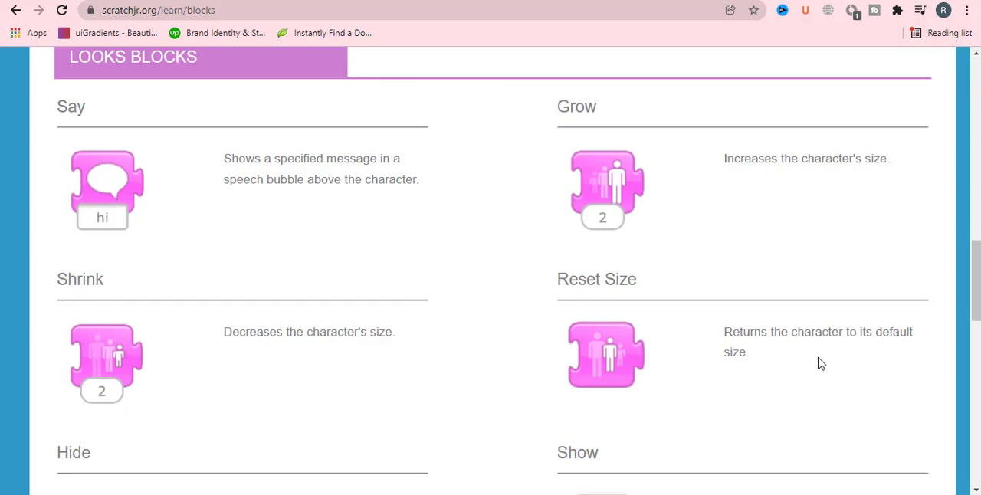
{"action": "mouse_move", "coordinate": [747, 388]}
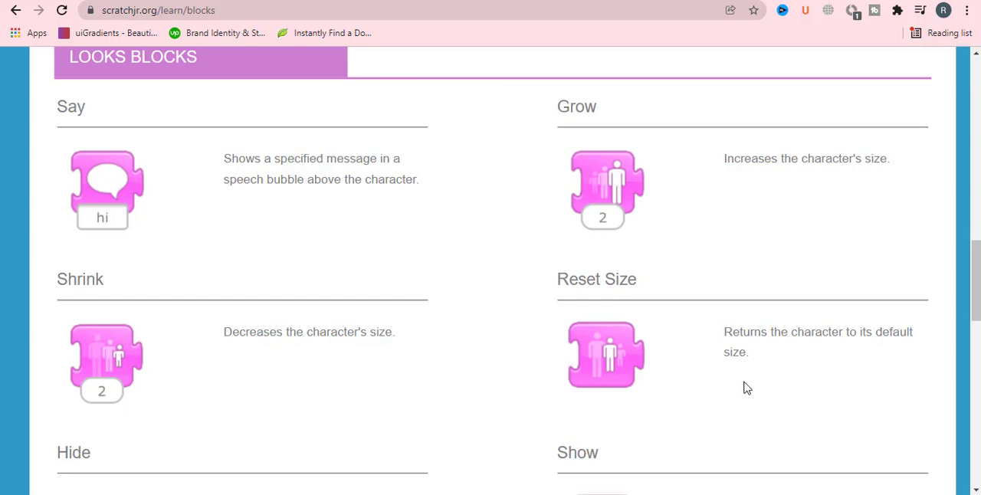
{"action": "scroll", "scroll_direction": "down", "scroll_amount": 3}
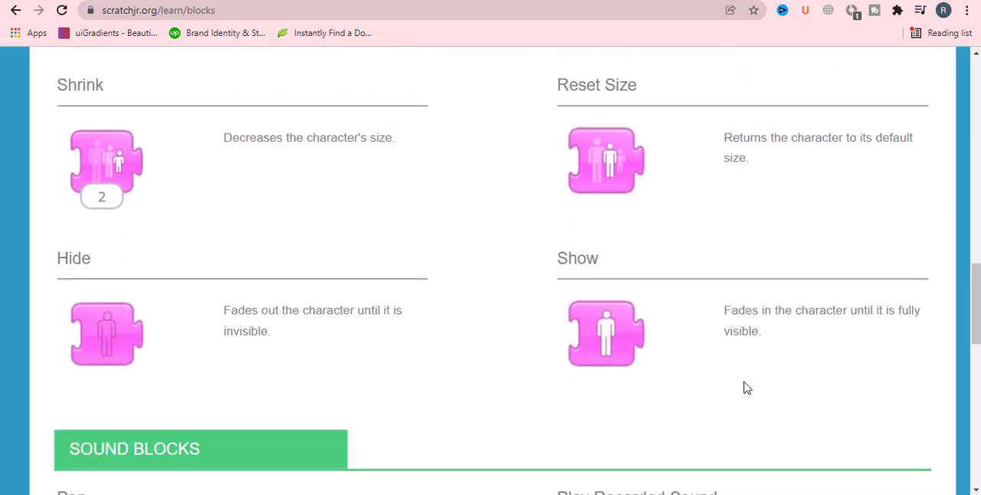
{"action": "scroll", "scroll_direction": "down", "scroll_amount": 3}
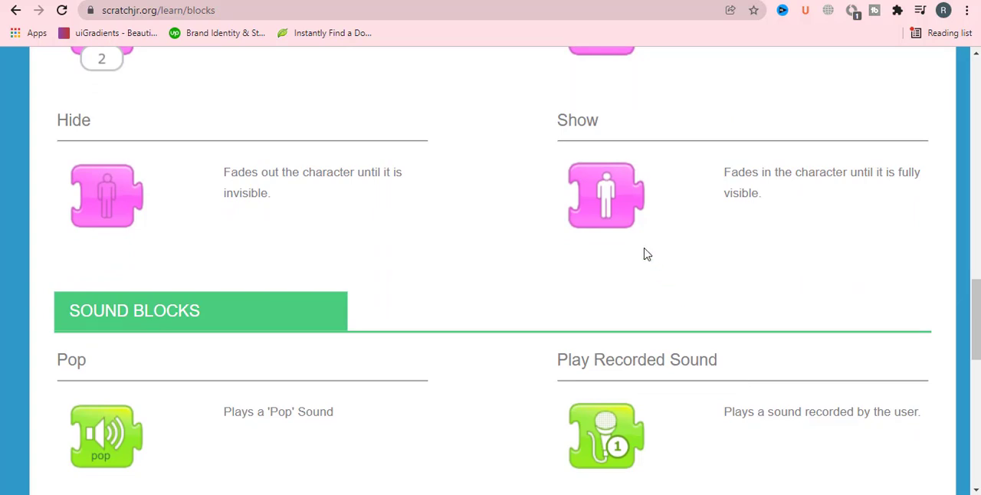
{"action": "scroll", "scroll_direction": "up", "scroll_amount": 3}
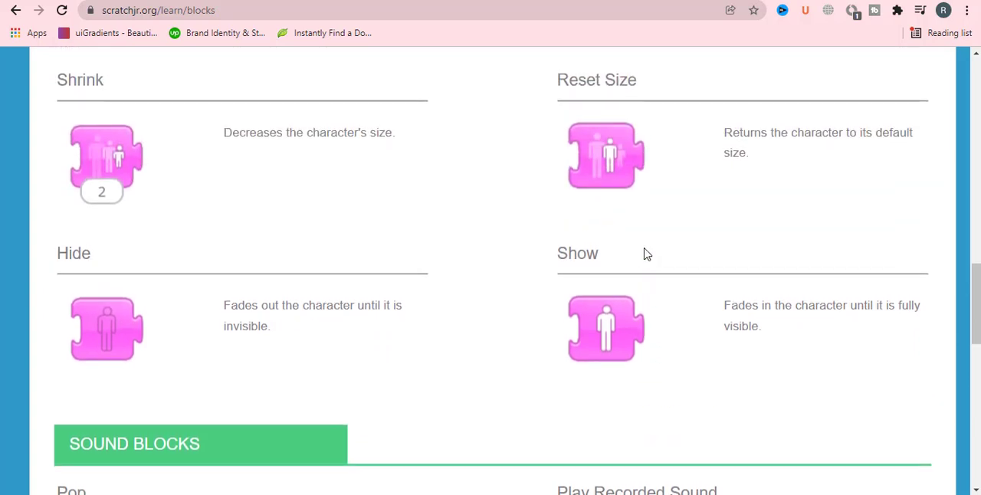
{"action": "scroll", "scroll_direction": "up", "scroll_amount": 3}
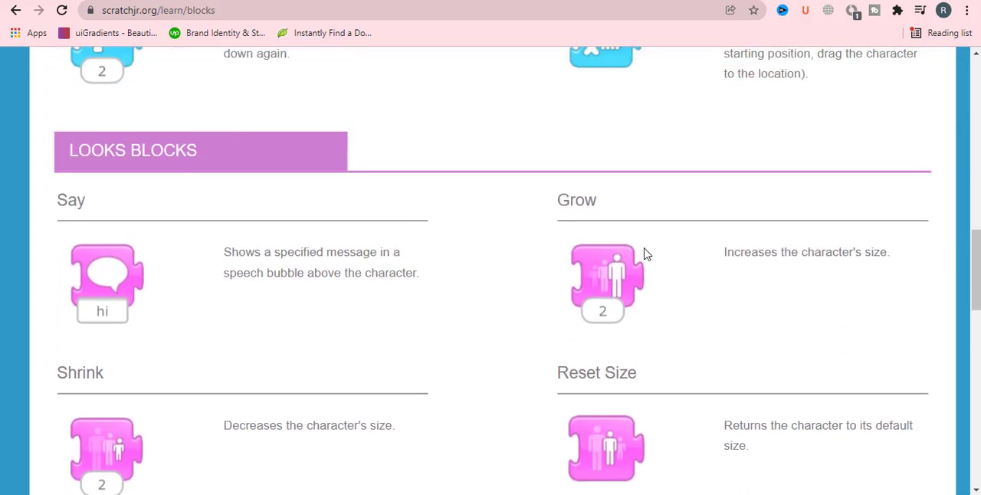
{"action": "scroll", "scroll_direction": "down", "scroll_amount": 3}
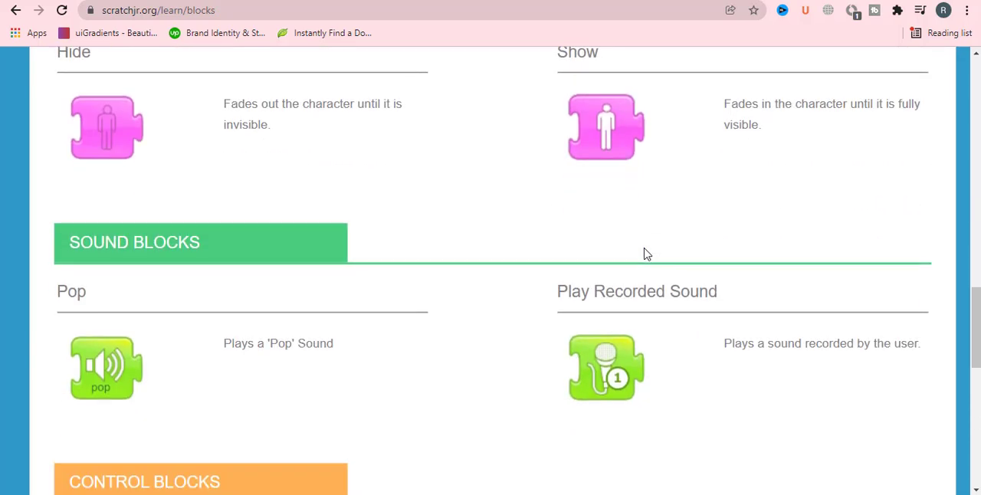
Scroll past the Pop and Play Recorded Sound entries down to Control Blocks.
{"action": "scroll", "scroll_direction": "down", "scroll_amount": 3}
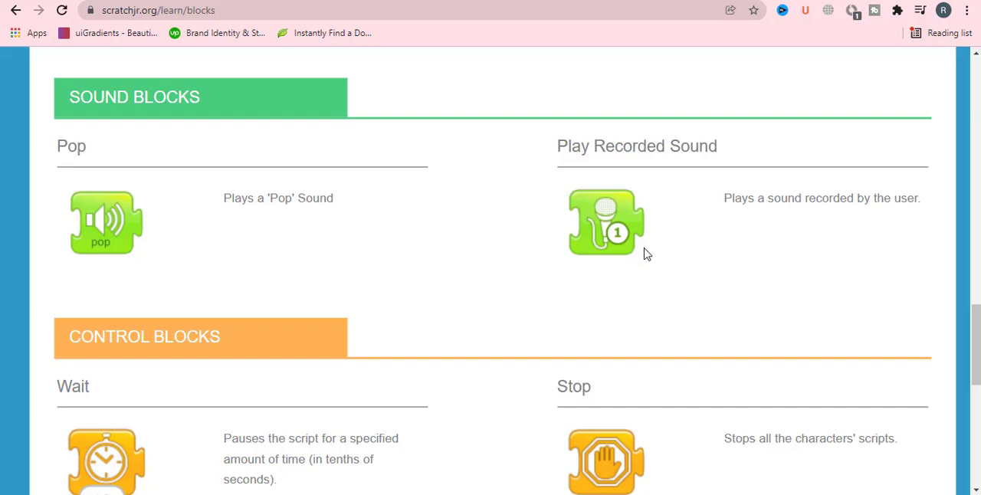
{"action": "mouse_move", "coordinate": [307, 204]}
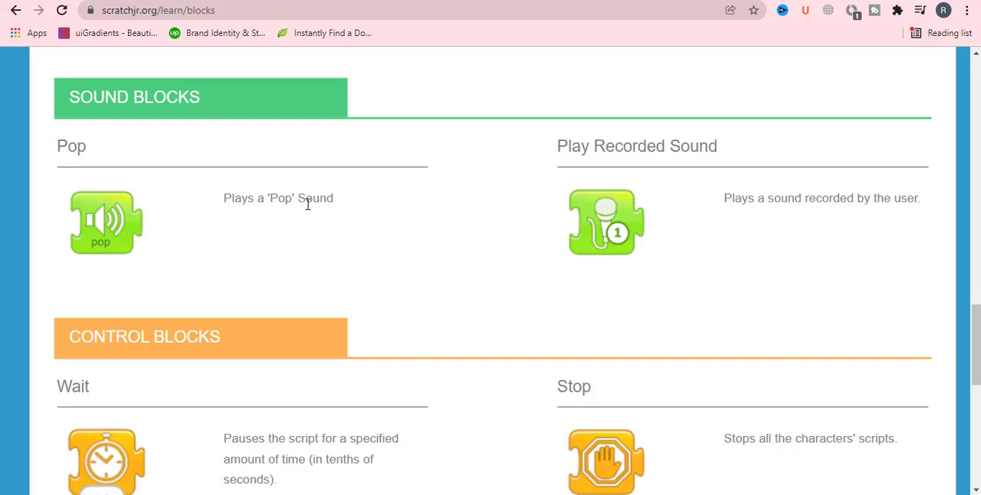
{"action": "mouse_move", "coordinate": [486, 261]}
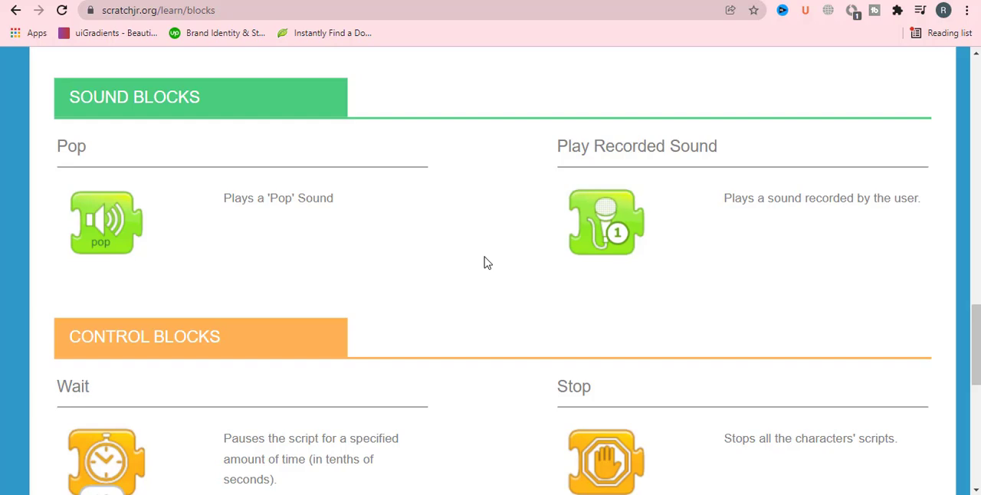
{"action": "mouse_move", "coordinate": [161, 244]}
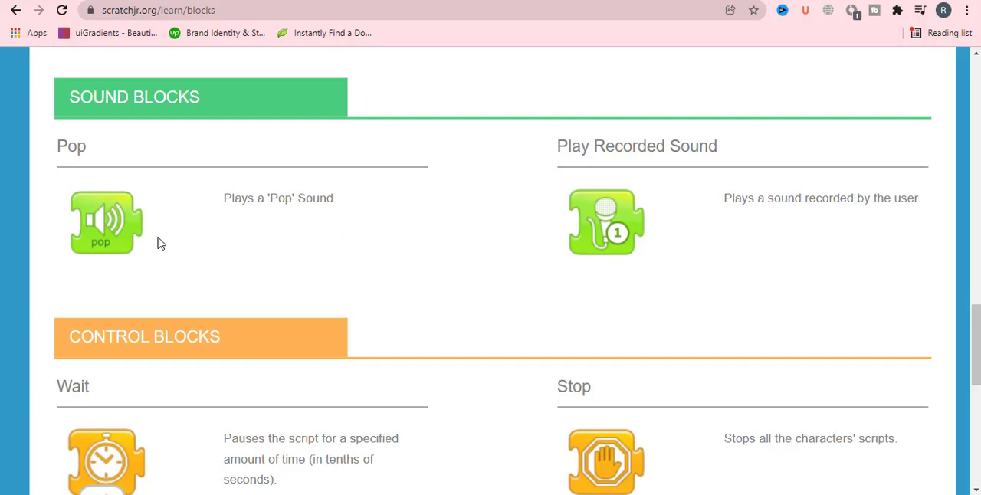
{"action": "mouse_move", "coordinate": [344, 209]}
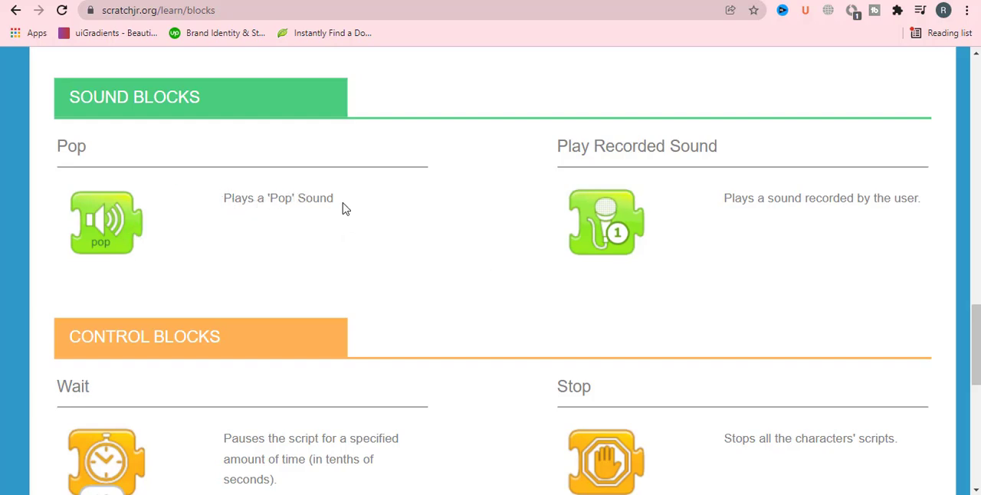
{"action": "mouse_move", "coordinate": [130, 236]}
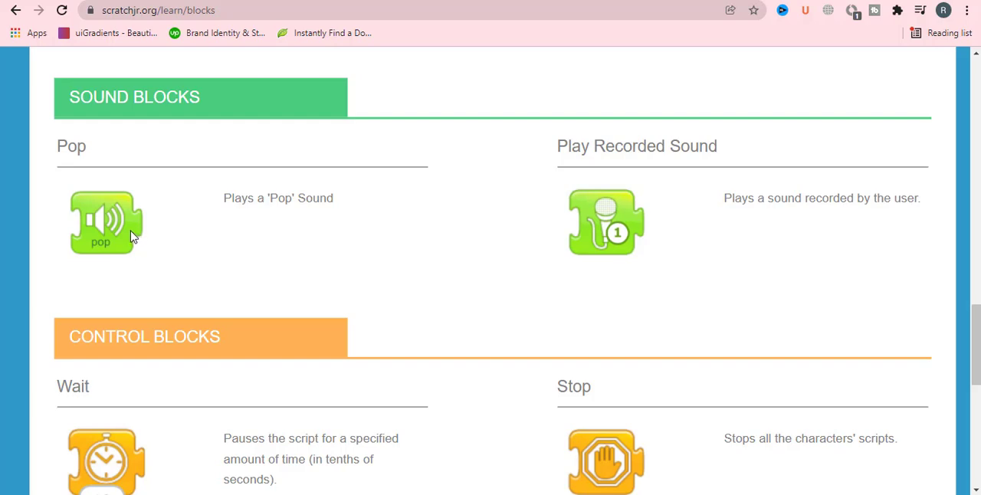
{"action": "mouse_move", "coordinate": [880, 252]}
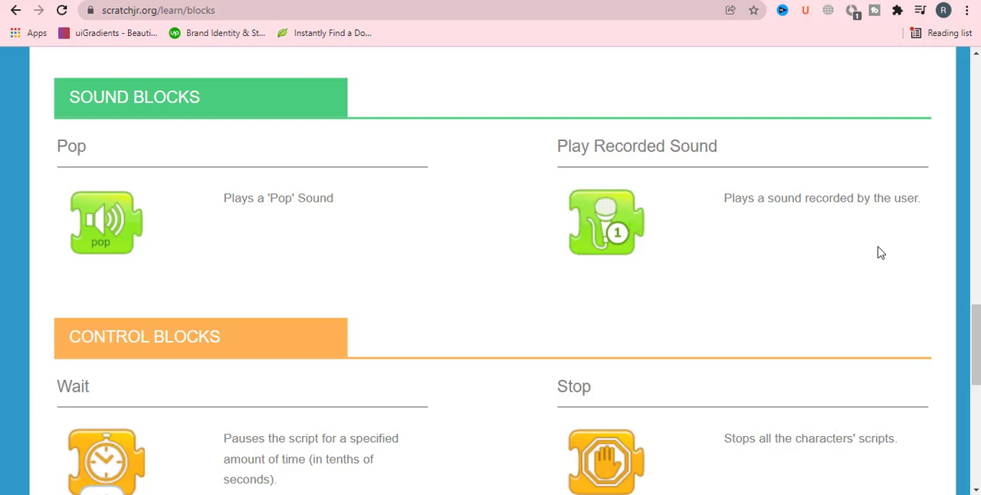
{"action": "mouse_move", "coordinate": [730, 237]}
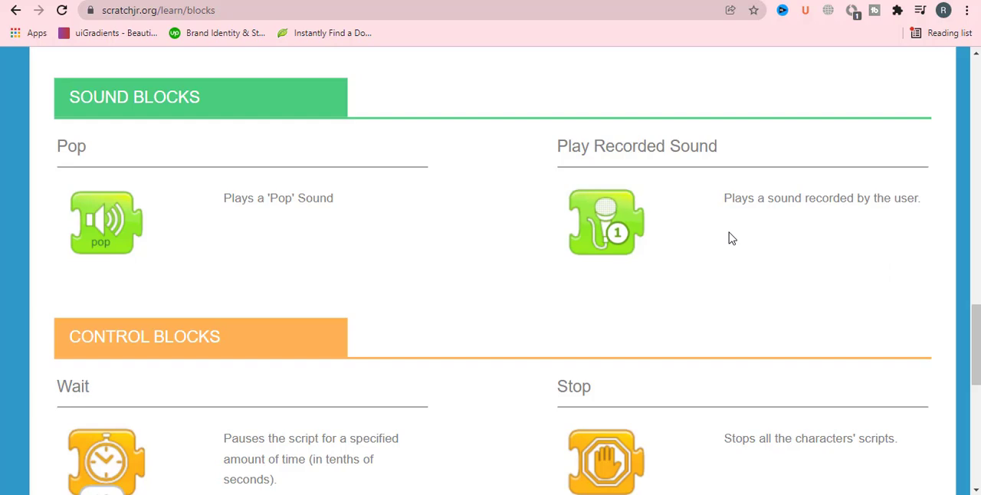
{"action": "mouse_move", "coordinate": [630, 242]}
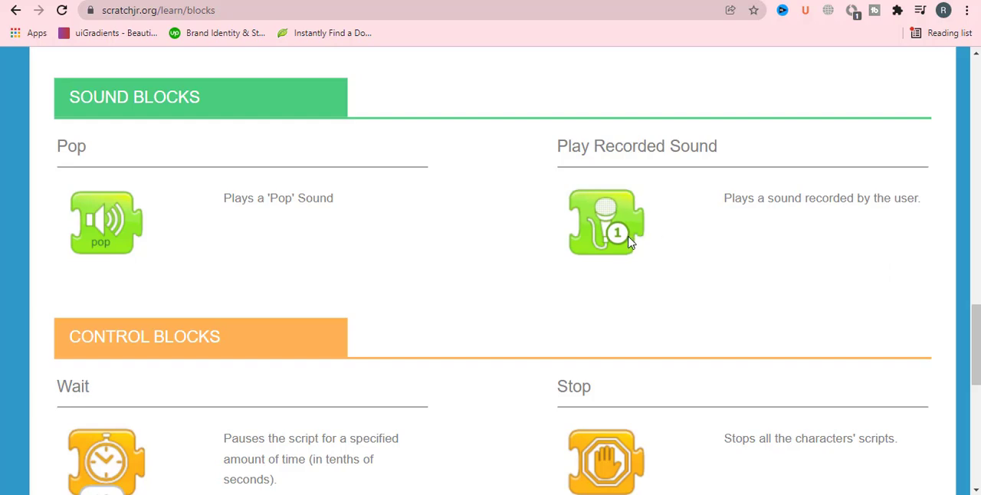
{"action": "scroll", "scroll_direction": "down", "scroll_amount": 3}
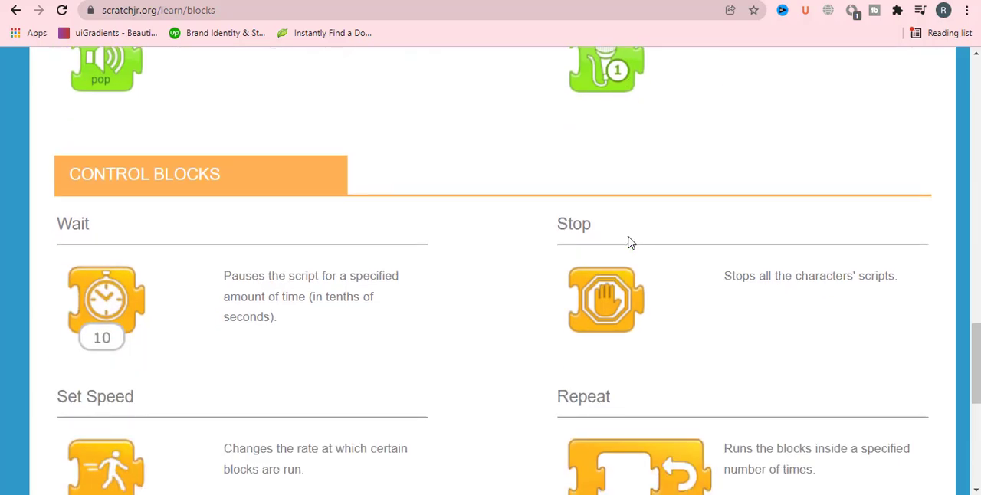
Scroll through Wait, Stop, Set Speed and Repeat until End Blocks appear.
{"action": "scroll", "scroll_direction": "down", "scroll_amount": 3}
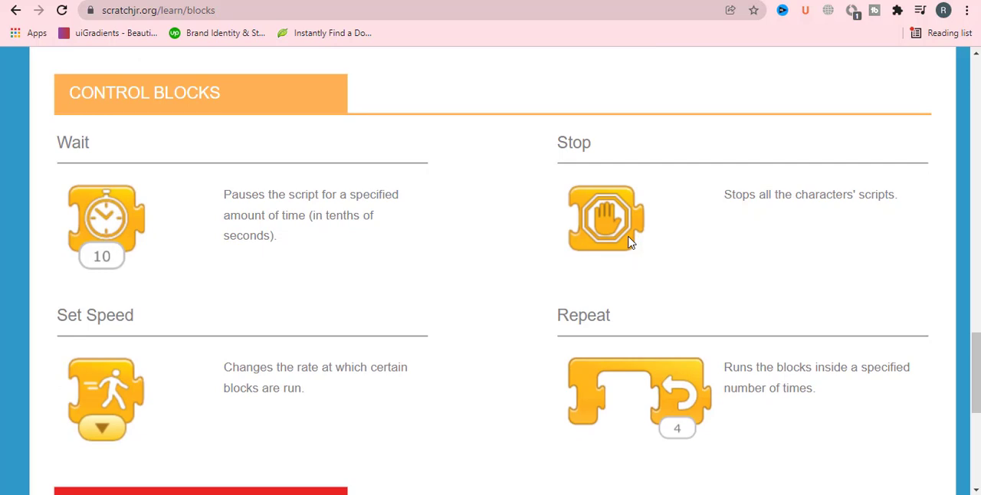
{"action": "mouse_move", "coordinate": [468, 269]}
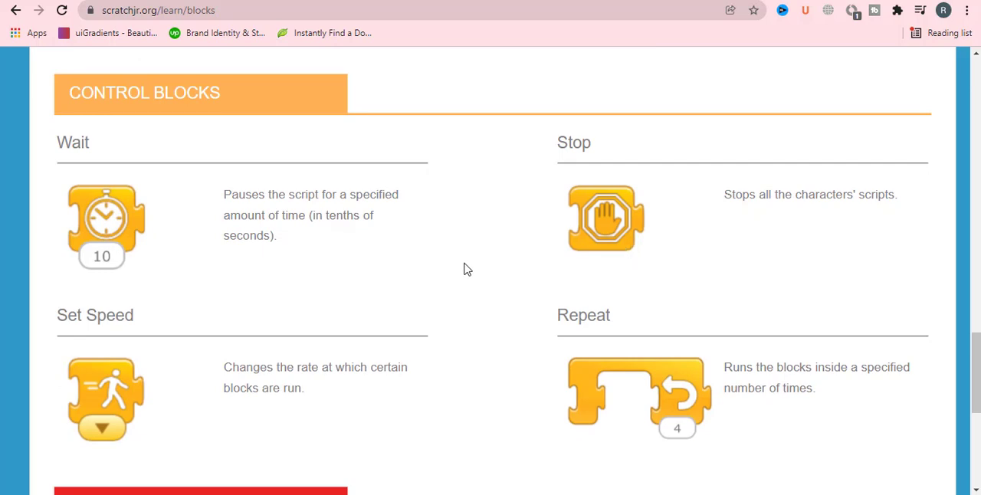
{"action": "mouse_move", "coordinate": [317, 241]}
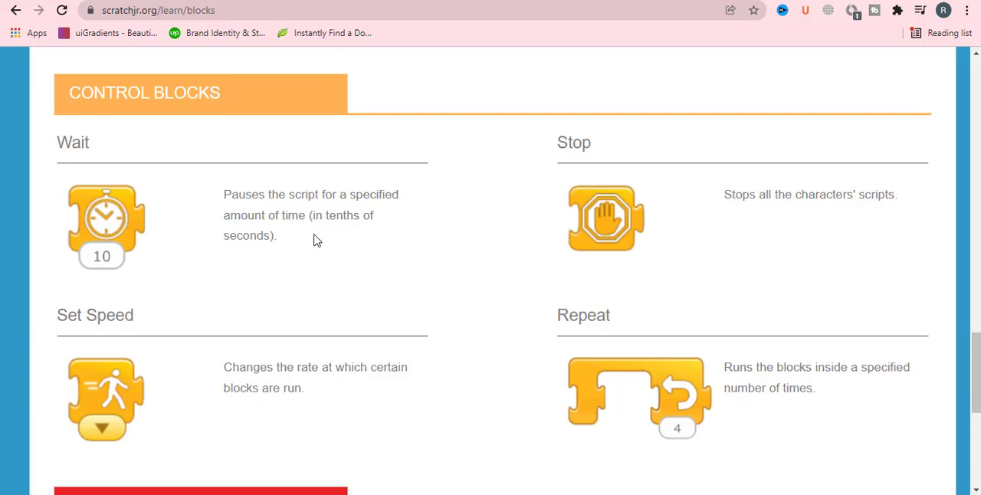
{"action": "mouse_move", "coordinate": [770, 212]}
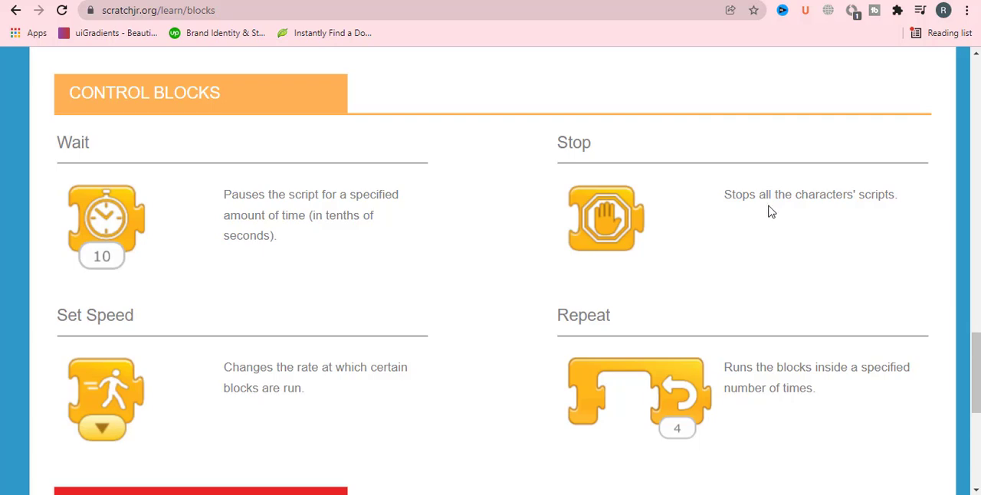
{"action": "mouse_move", "coordinate": [853, 265]}
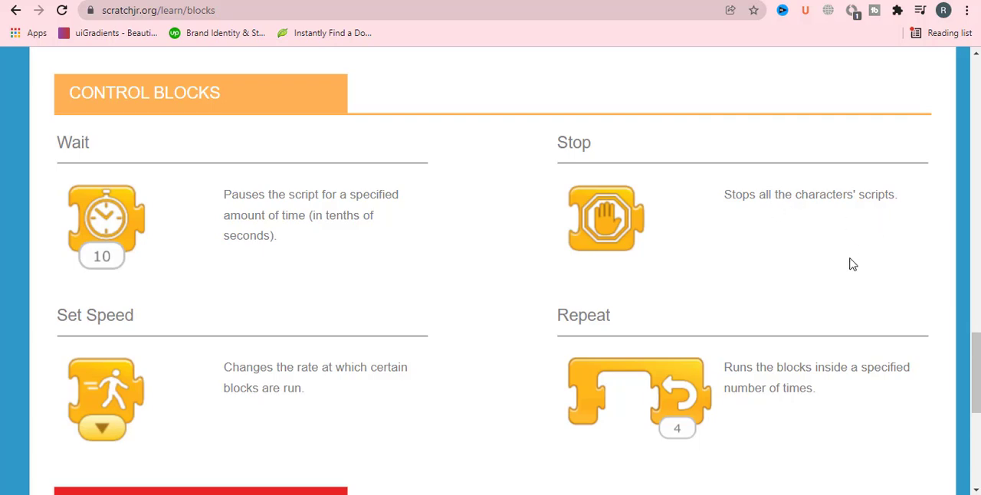
{"action": "mouse_move", "coordinate": [625, 340]}
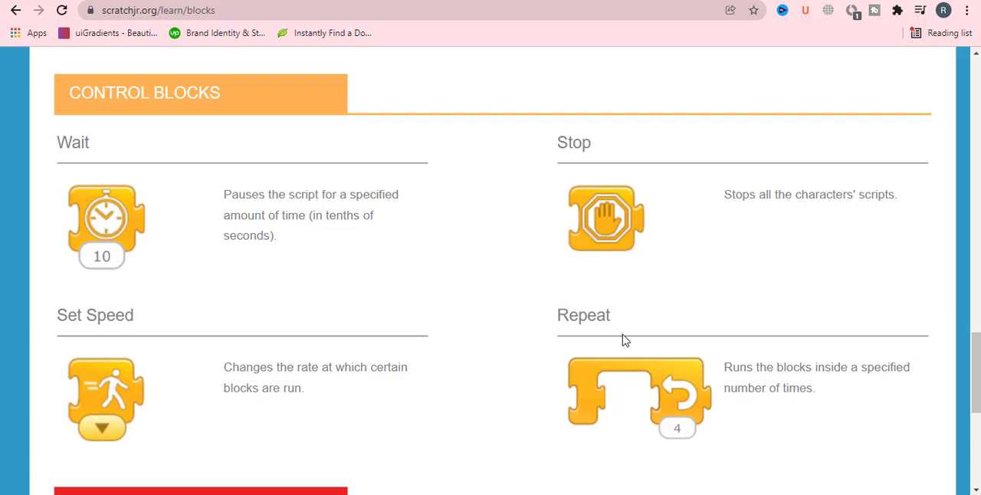
{"action": "scroll", "scroll_direction": "down", "scroll_amount": 3}
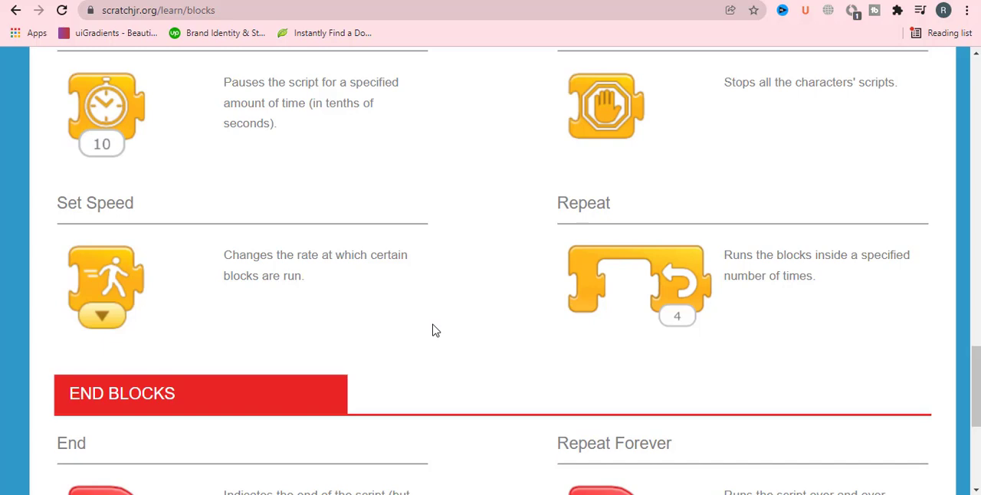
{"action": "mouse_move", "coordinate": [713, 331]}
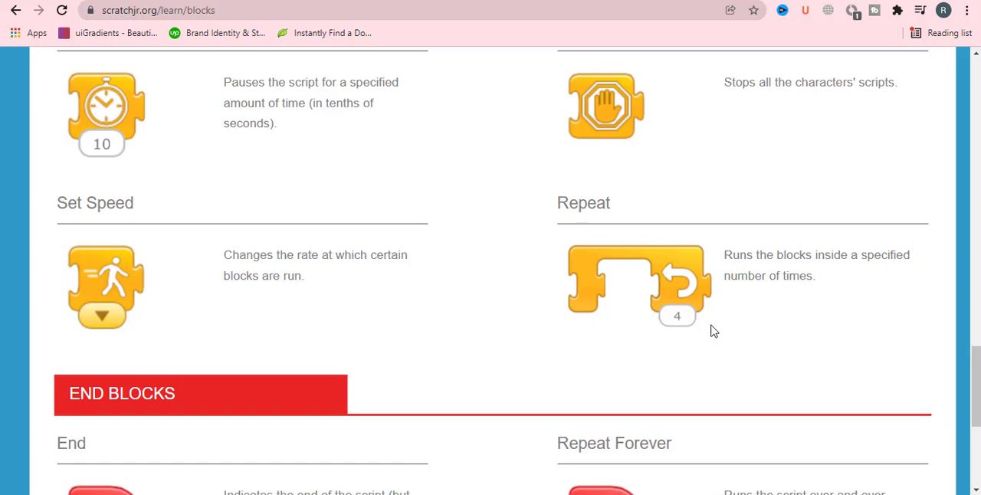
{"action": "scroll", "scroll_direction": "up", "scroll_amount": 3}
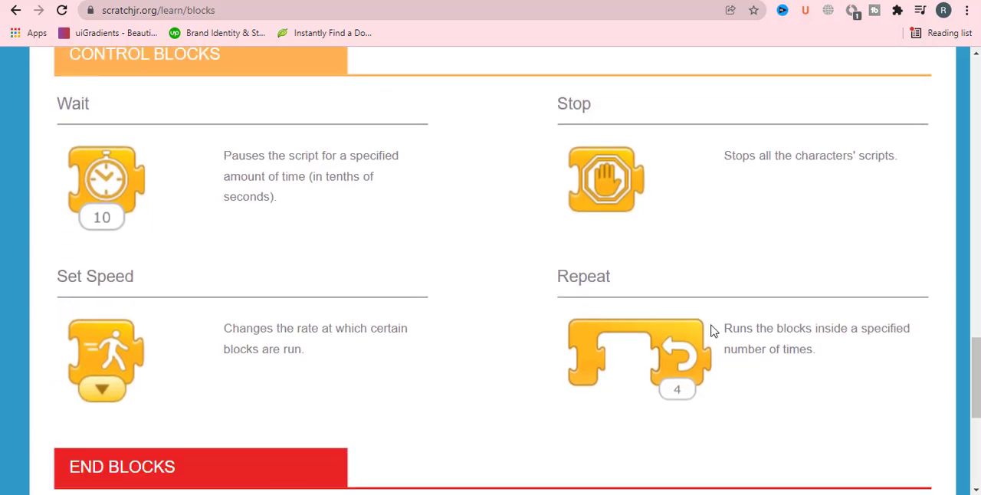
{"action": "scroll", "scroll_direction": "down", "scroll_amount": 3}
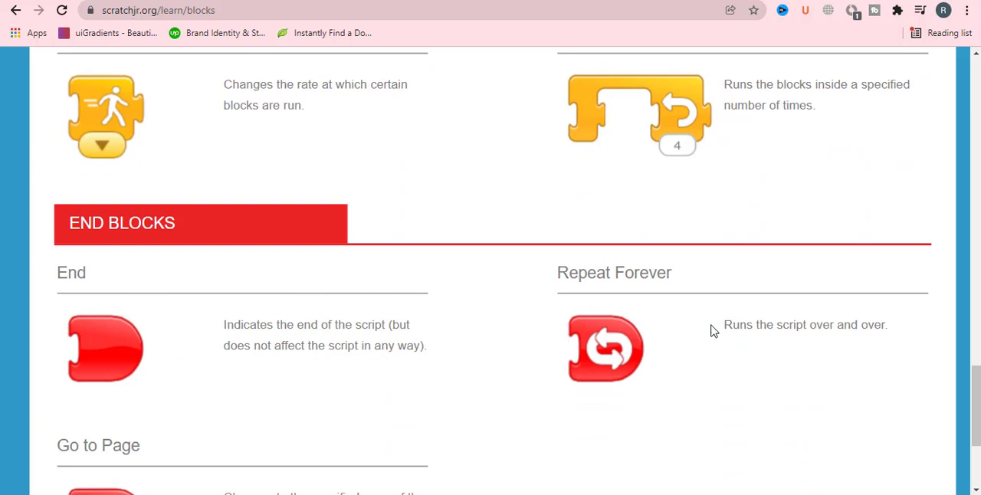
Scroll past End, Repeat Forever and Go to Page to the footer, then back up.
{"action": "scroll", "scroll_direction": "down", "scroll_amount": 3}
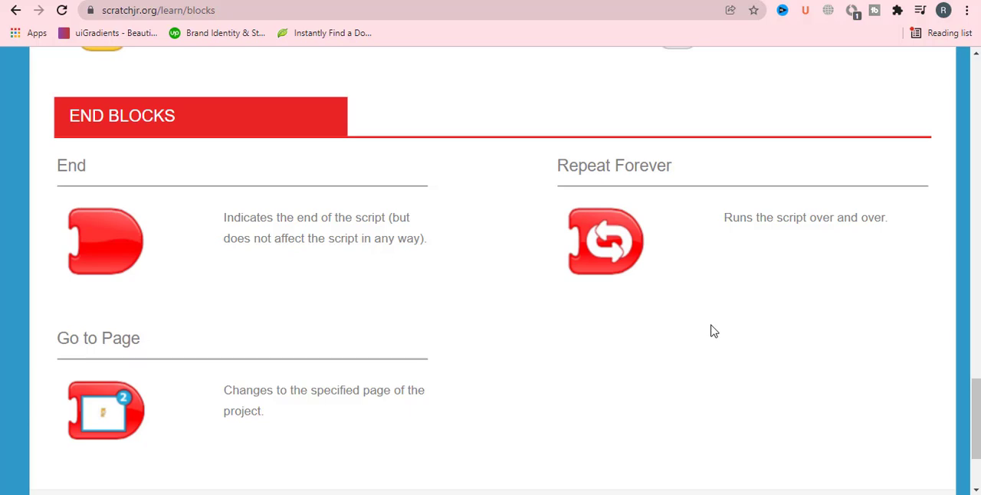
{"action": "mouse_move", "coordinate": [465, 418]}
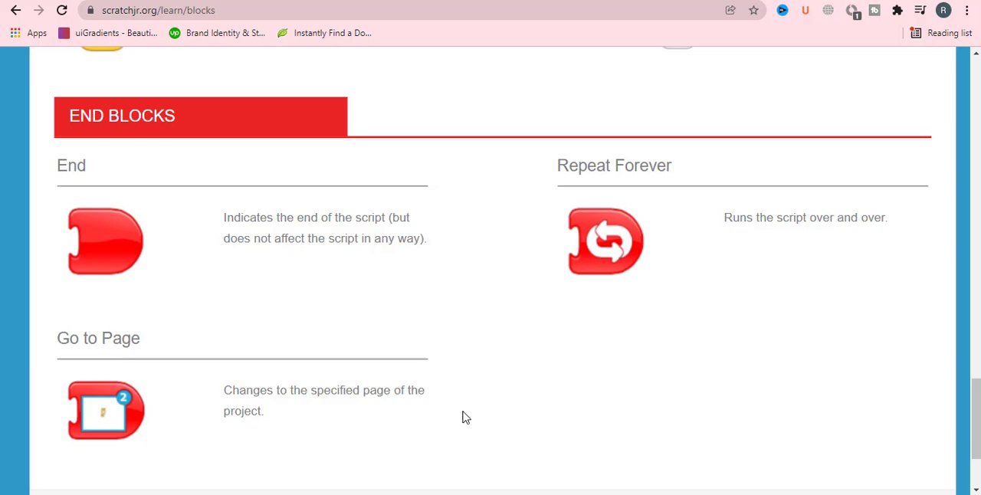
{"action": "scroll", "scroll_direction": "down", "scroll_amount": 3}
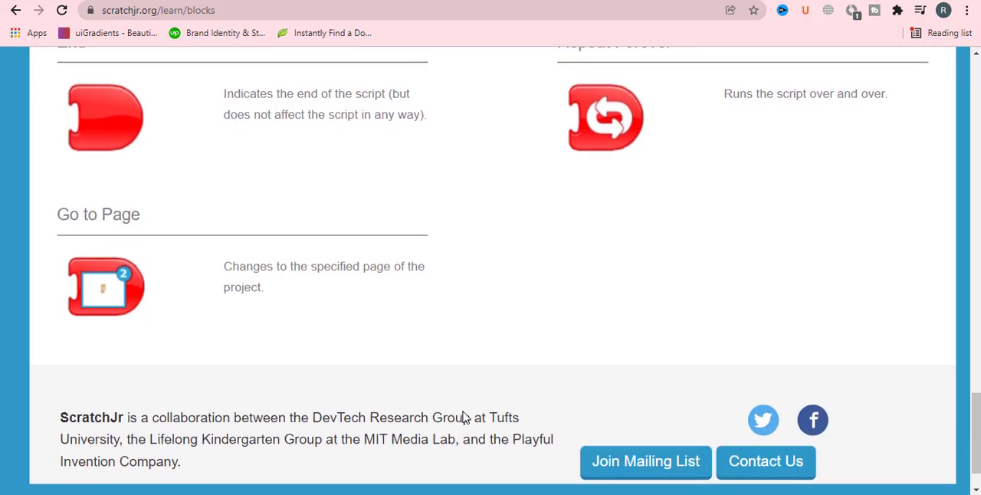
{"action": "scroll", "scroll_direction": "up", "scroll_amount": 3}
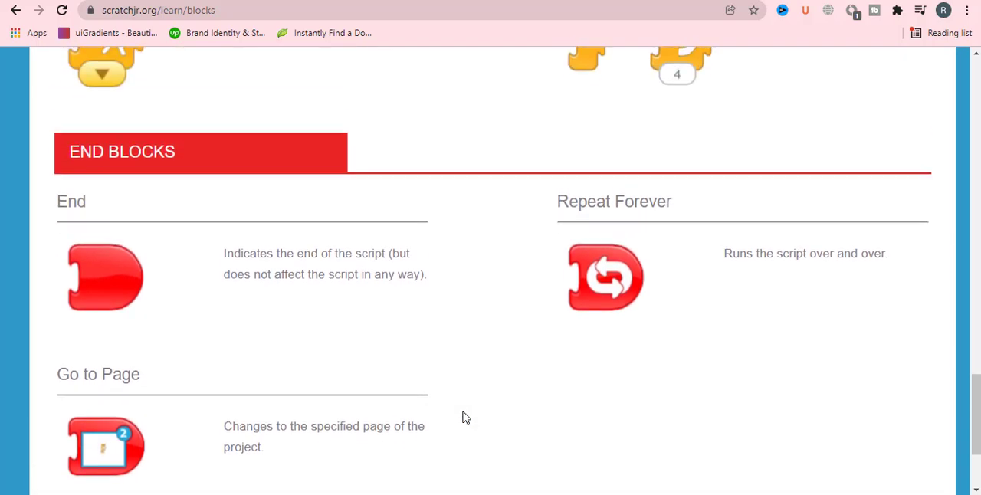
{"action": "scroll", "scroll_direction": "up", "scroll_amount": 3}
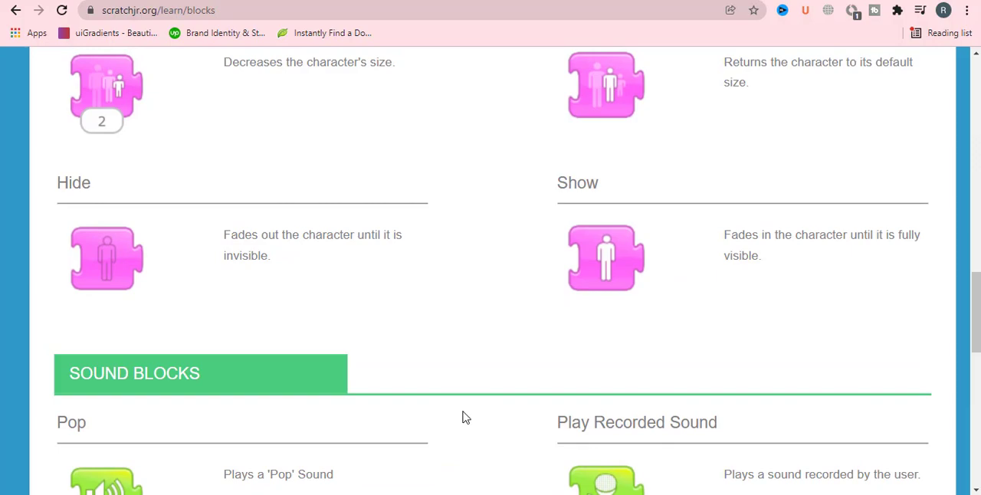
Scroll up past Motion Blocks to Start on Green Flag, Start on Tap and Bump.
{"action": "scroll", "scroll_direction": "up", "scroll_amount": 3}
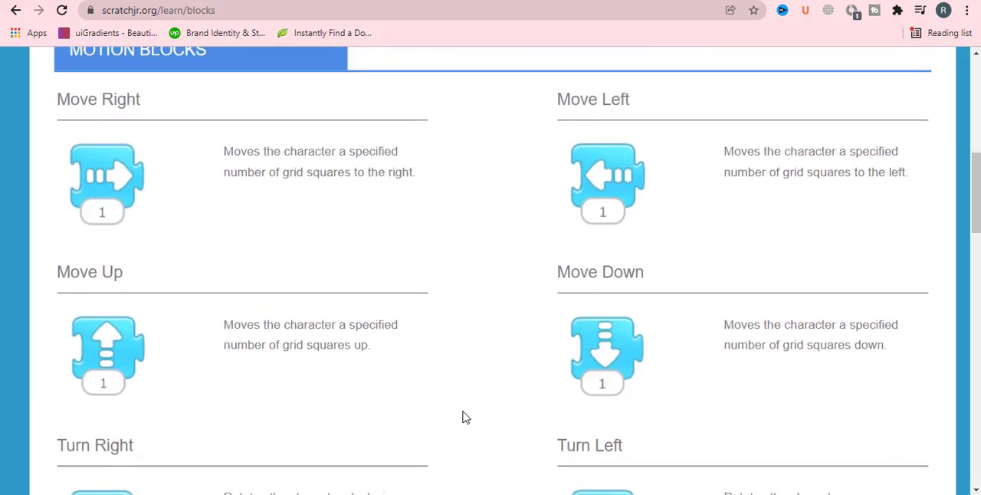
{"action": "scroll", "scroll_direction": "up", "scroll_amount": 3}
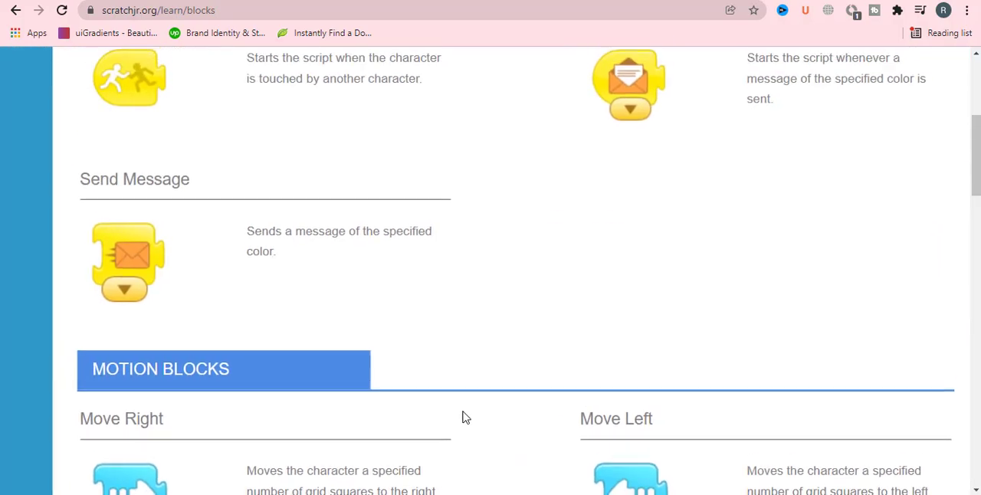
{"action": "scroll", "scroll_direction": "up", "scroll_amount": 3}
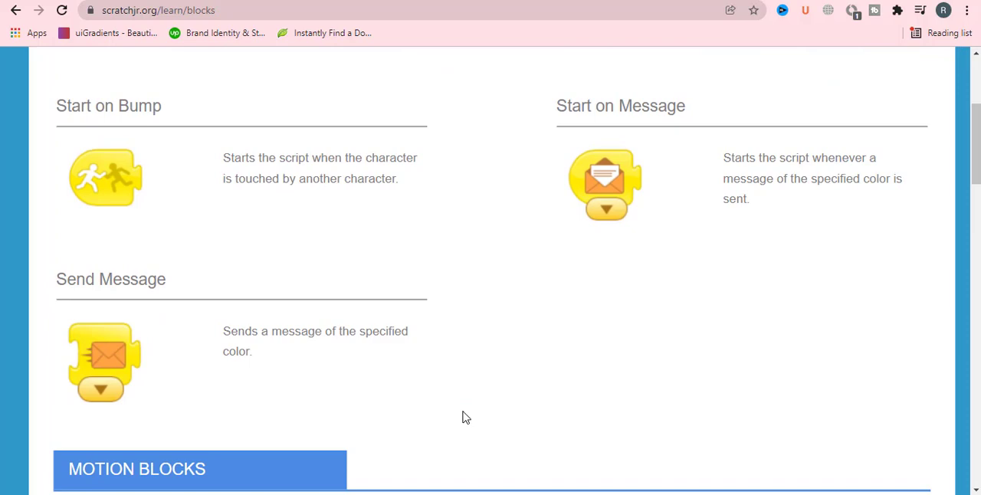
{"action": "scroll", "scroll_direction": "down", "scroll_amount": 3}
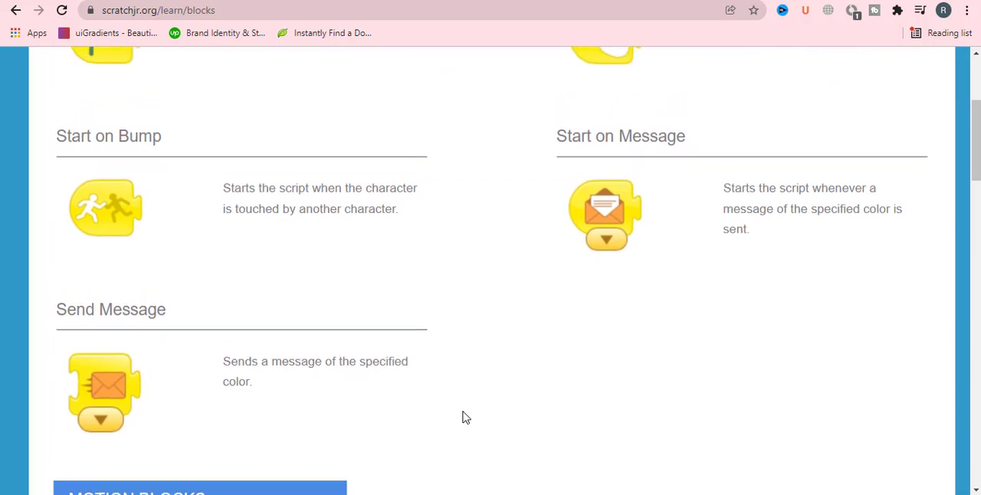
{"action": "scroll", "scroll_direction": "up", "scroll_amount": 3}
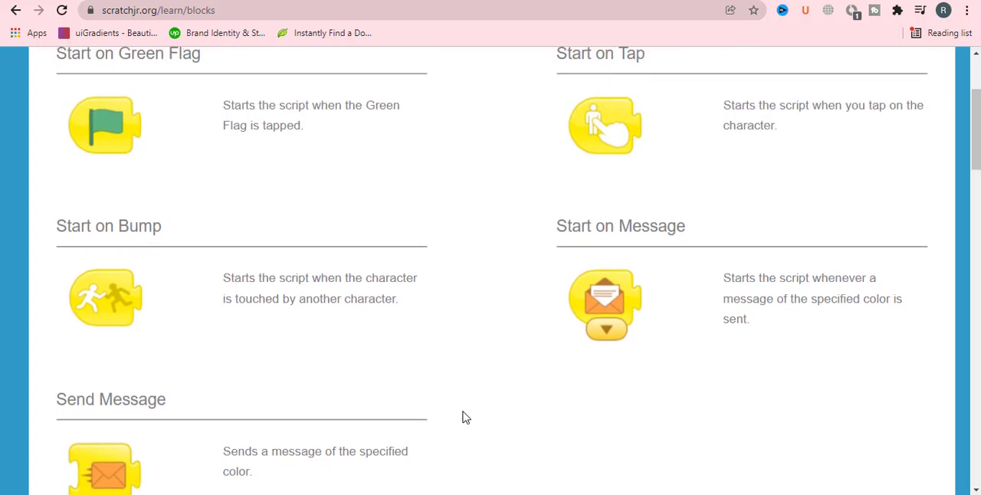